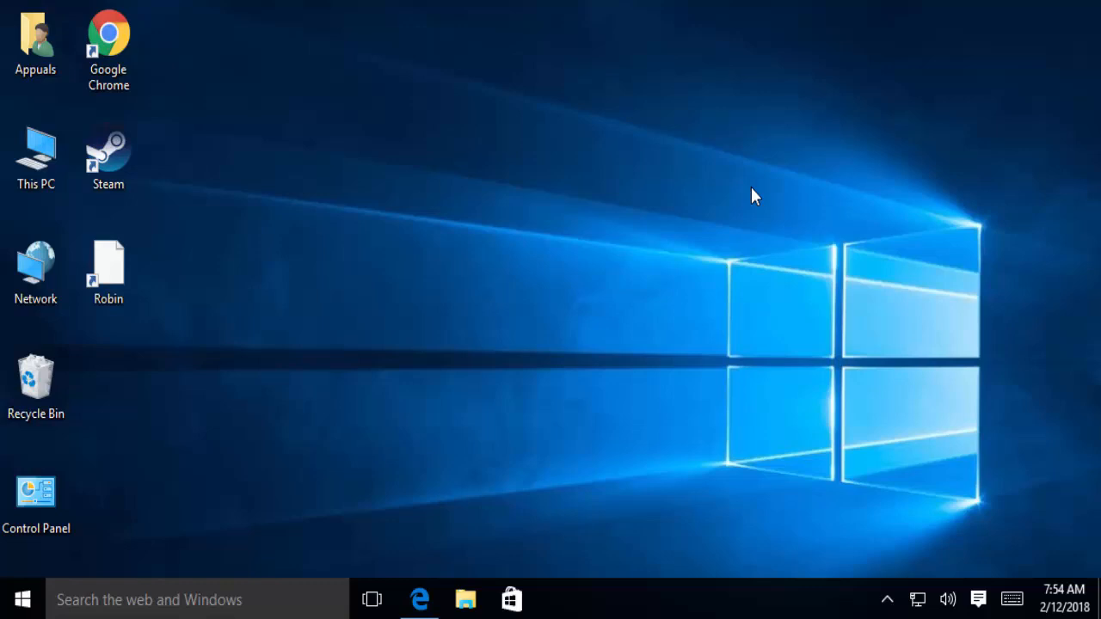
{"action": "mouse_move", "coordinate": [495, 213]}
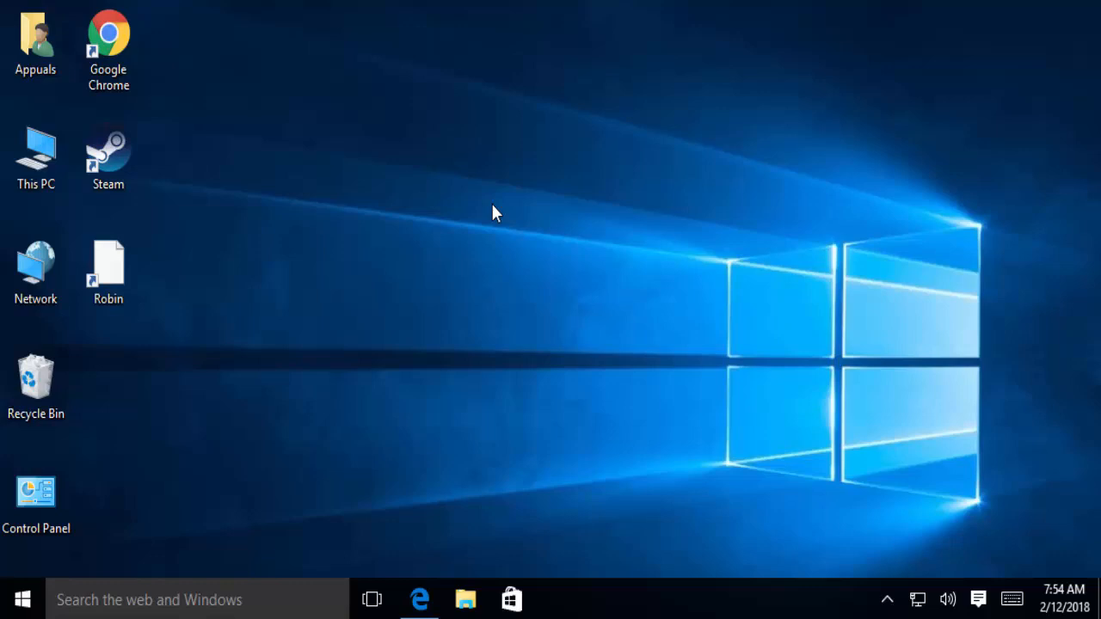
{"action": "mouse_move", "coordinate": [421, 320]}
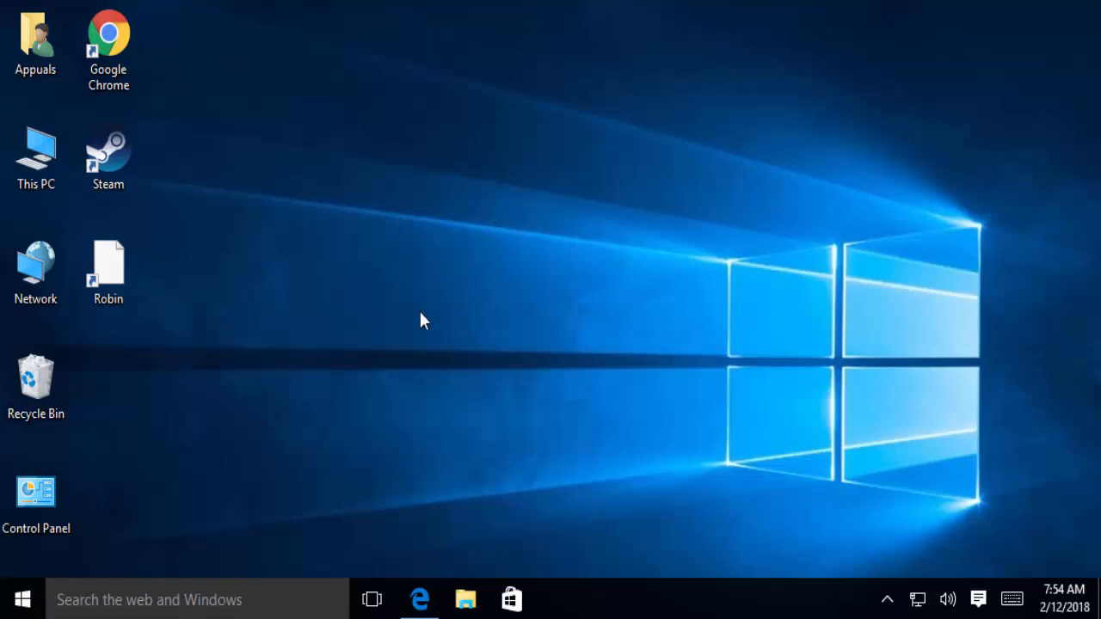
Open the Appuals user's Downloads folder and bring up the advisorinstaller file's Properties
{"action": "left_click", "coordinate": [35, 37]}
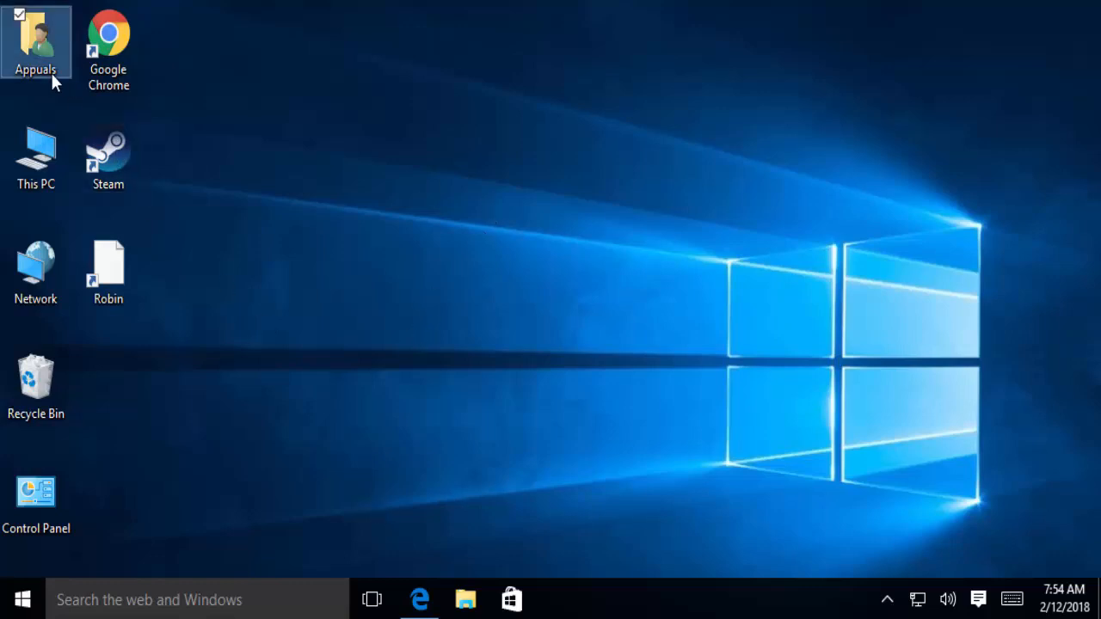
{"action": "double_click", "coordinate": [37, 42]}
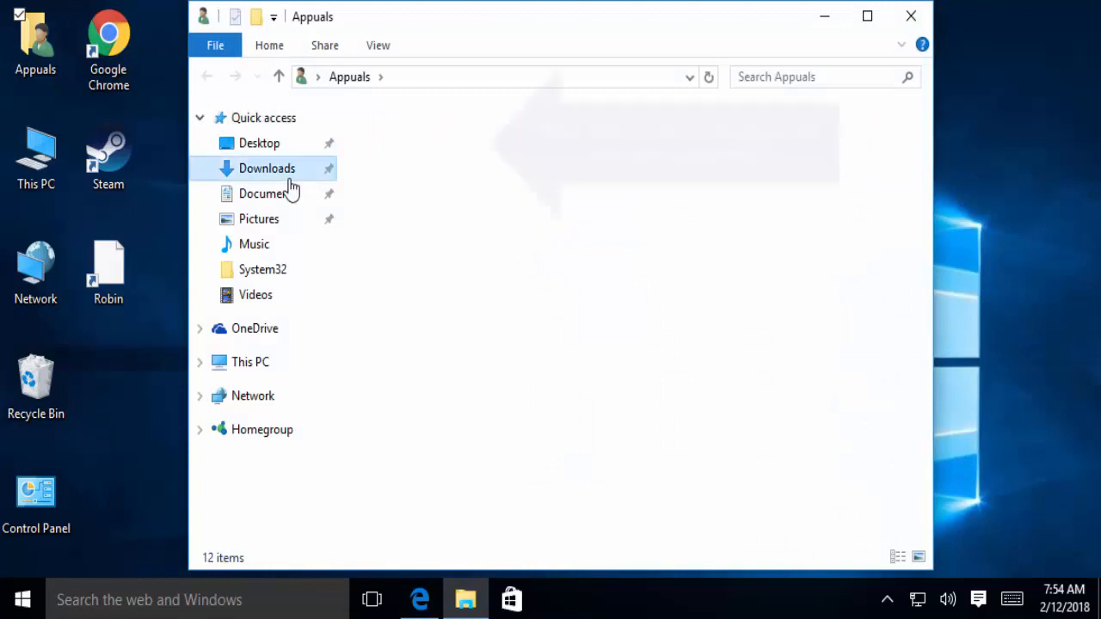
{"action": "left_click", "coordinate": [266, 168]}
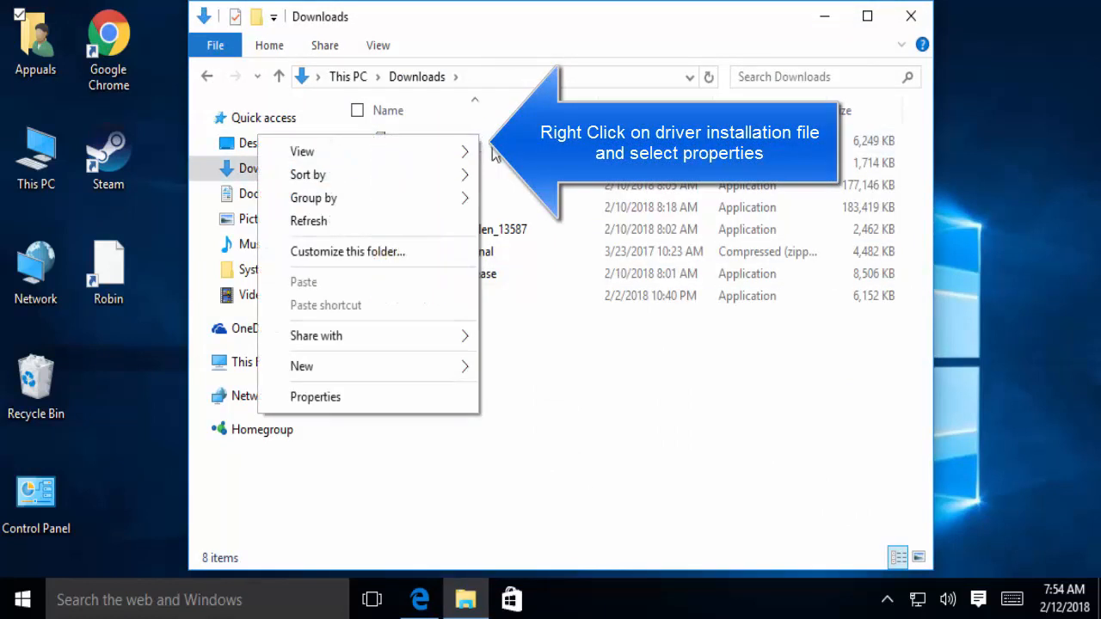
{"action": "right_click", "coordinate": [421, 141]}
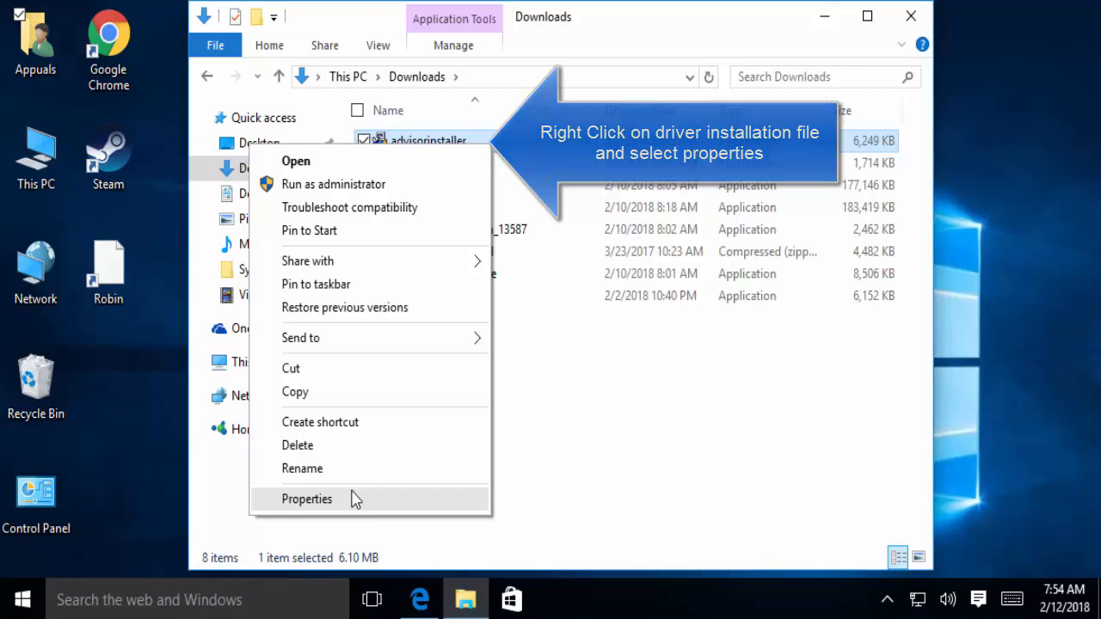
{"action": "left_click", "coordinate": [306, 499]}
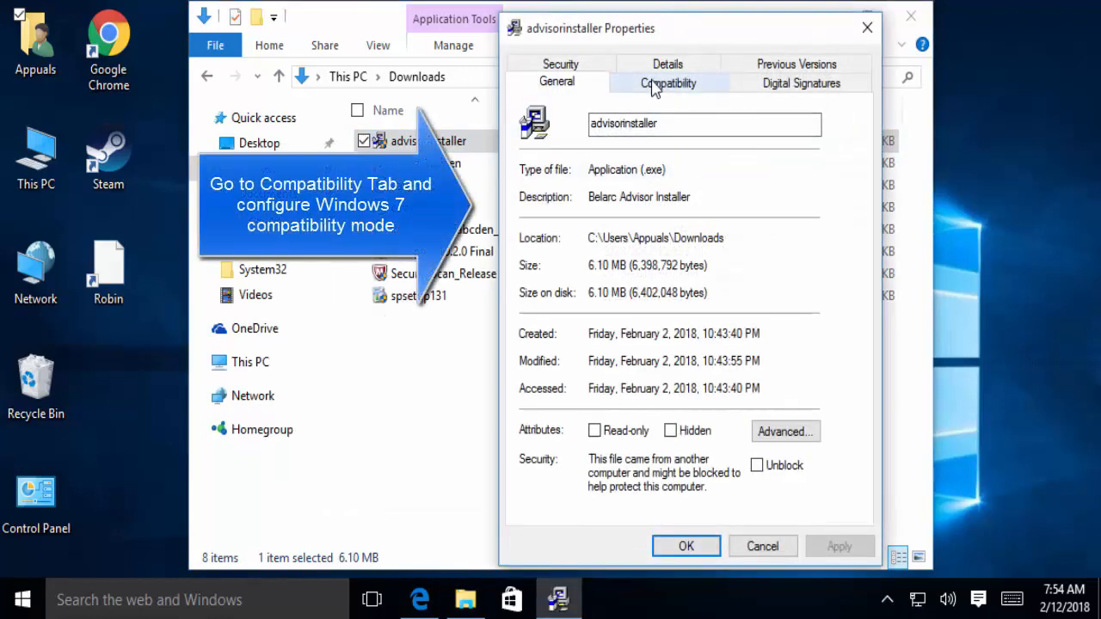
Set advisorinstaller to run in compatibility mode for Windows 7 and close its Properties
{"action": "left_click", "coordinate": [667, 83]}
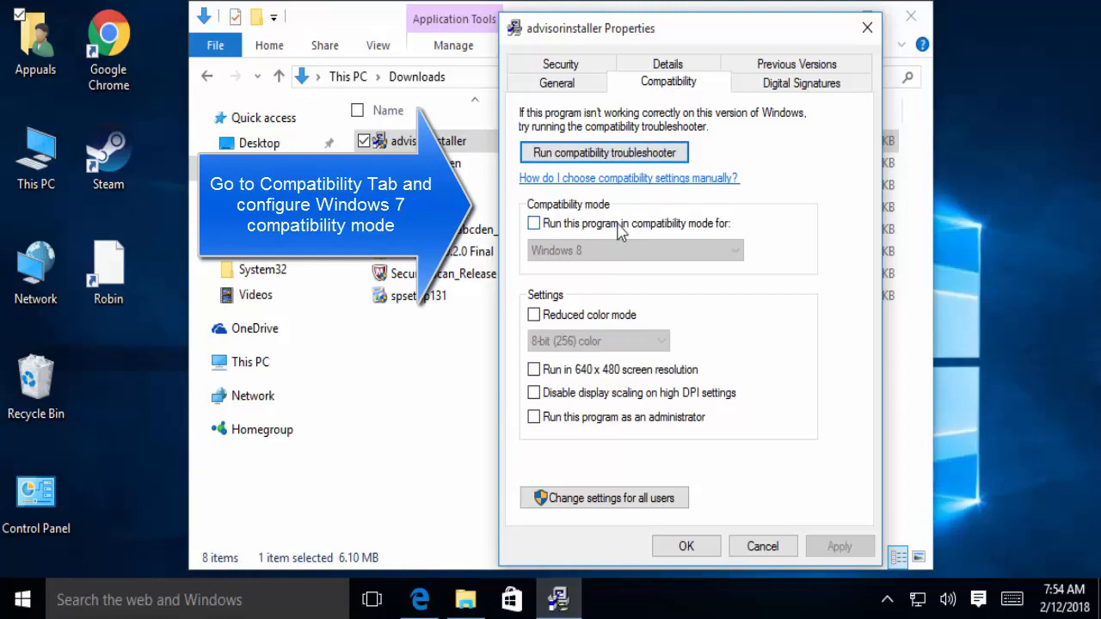
{"action": "left_click", "coordinate": [533, 223]}
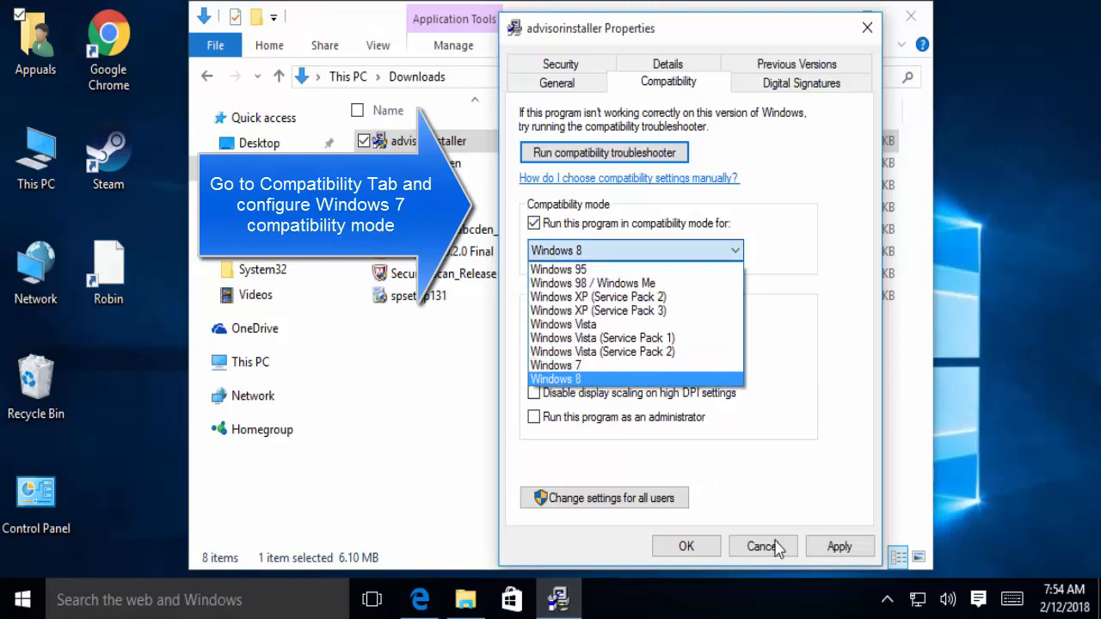
{"action": "left_click", "coordinate": [760, 547]}
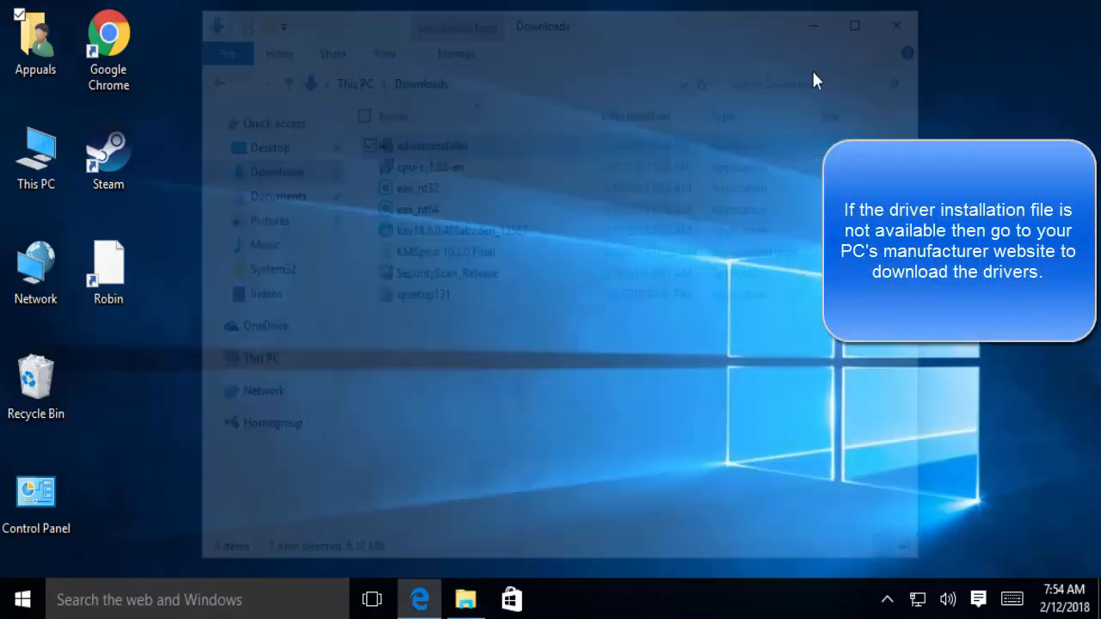
Launch Edge and go to hp.com by entering 'hp' in the address bar
{"action": "left_click", "coordinate": [420, 599]}
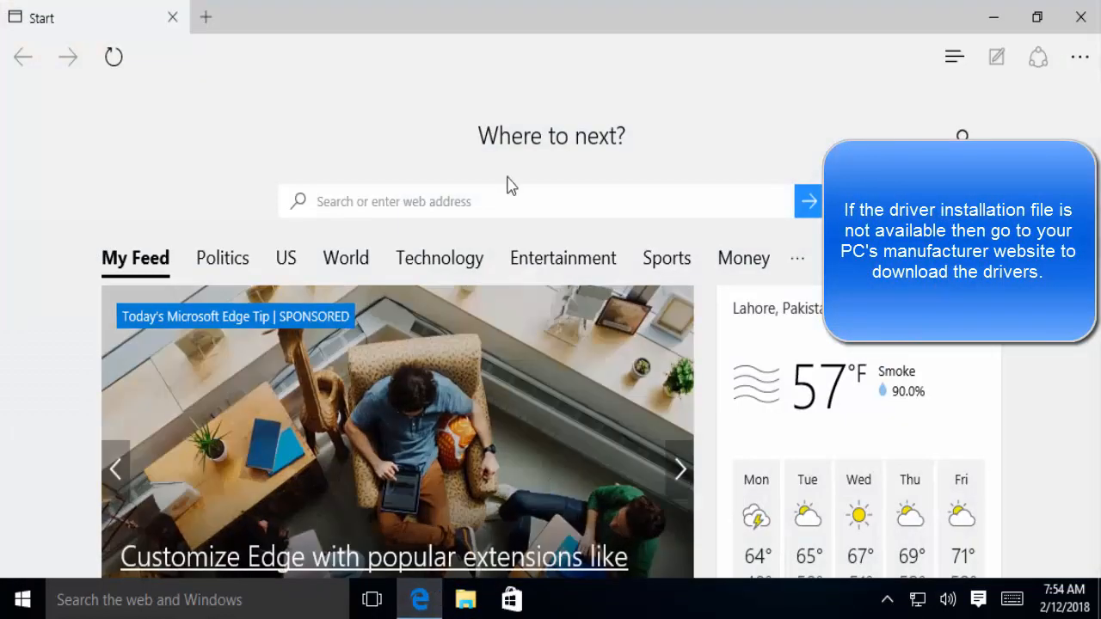
{"action": "scroll", "scroll_direction": "down", "scroll_amount": 3}
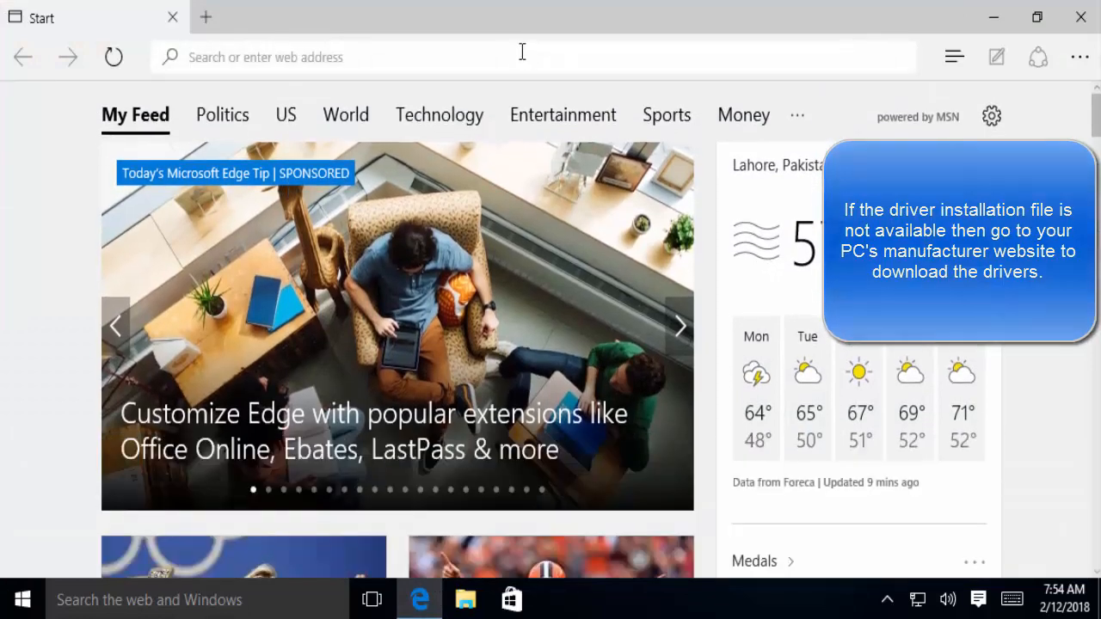
{"action": "type", "text": "hp"}
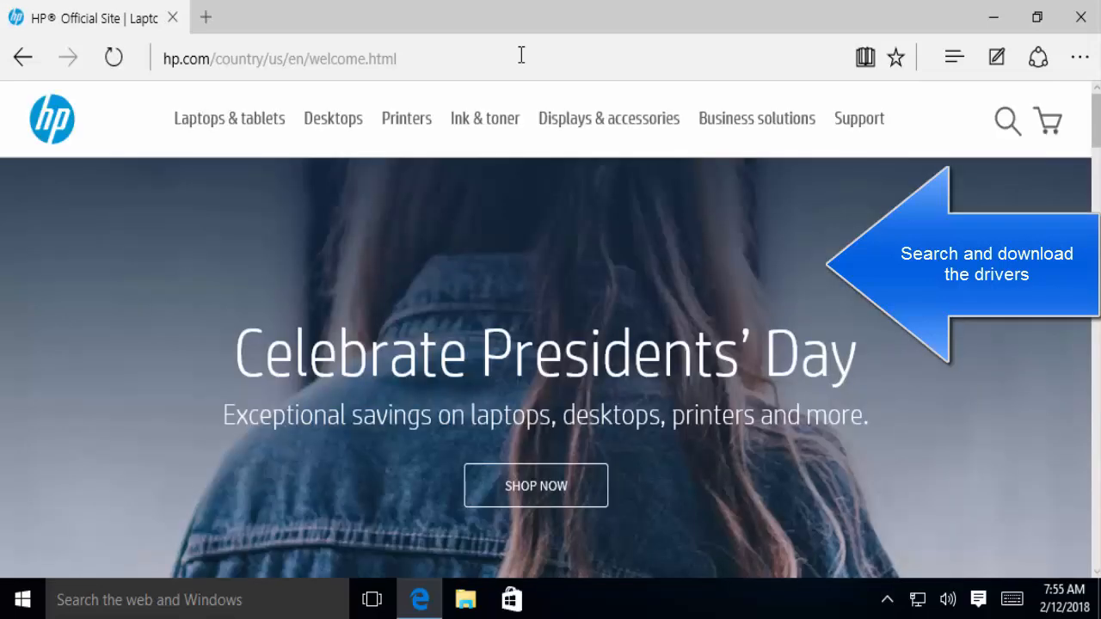
{"action": "mouse_move", "coordinate": [485, 117]}
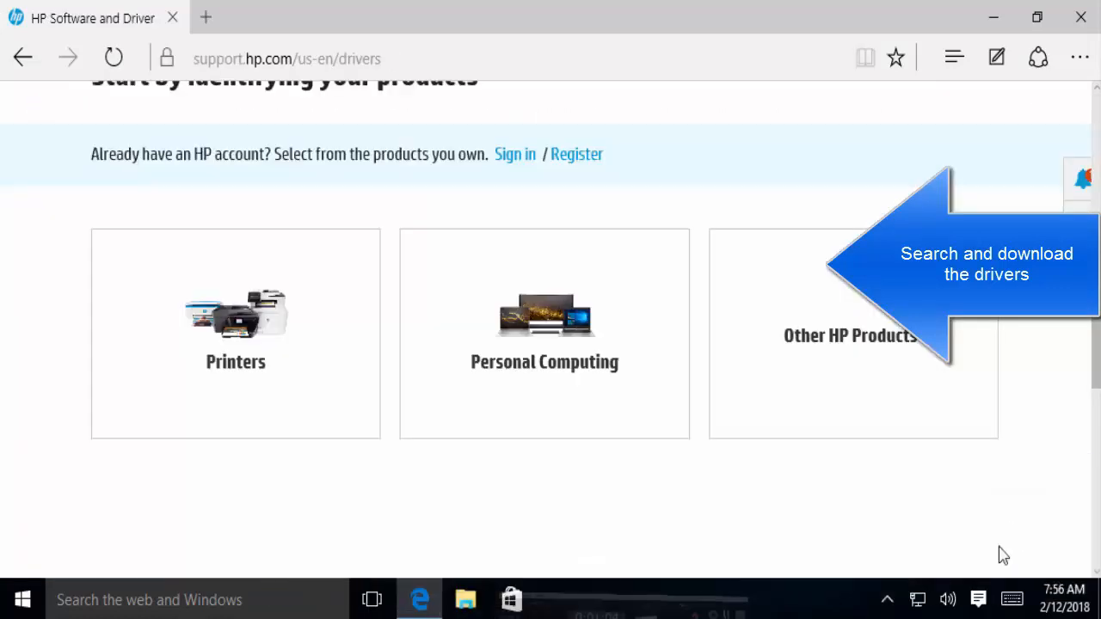
{"action": "mouse_move", "coordinate": [610, 303]}
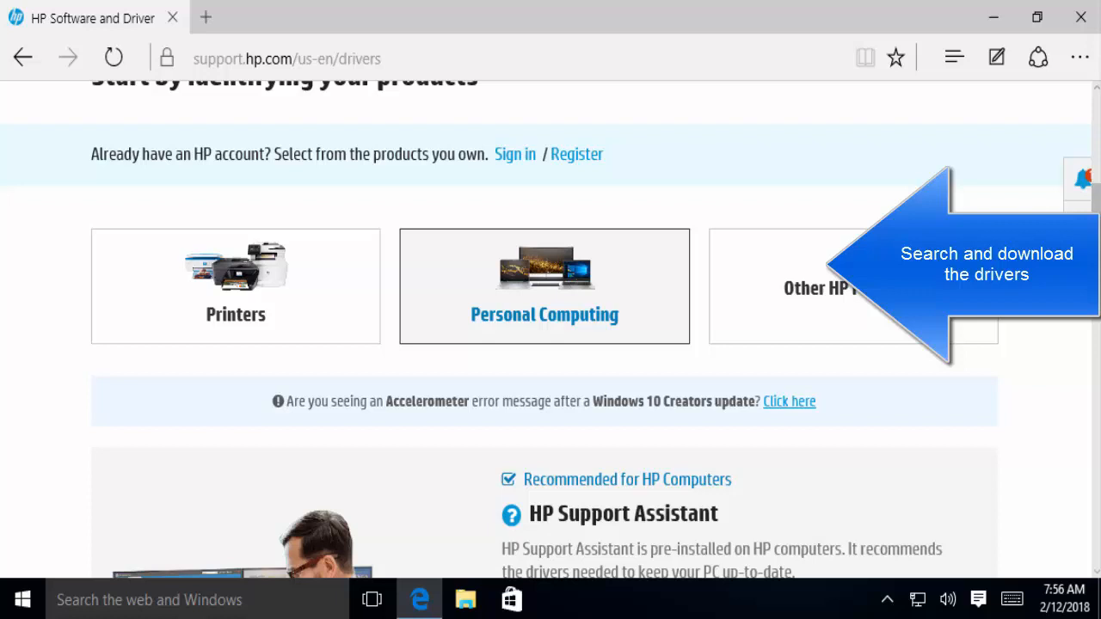
Search HP support for the product 'HP Probook 450 G1'
{"action": "scroll", "scroll_direction": "down", "scroll_amount": 3}
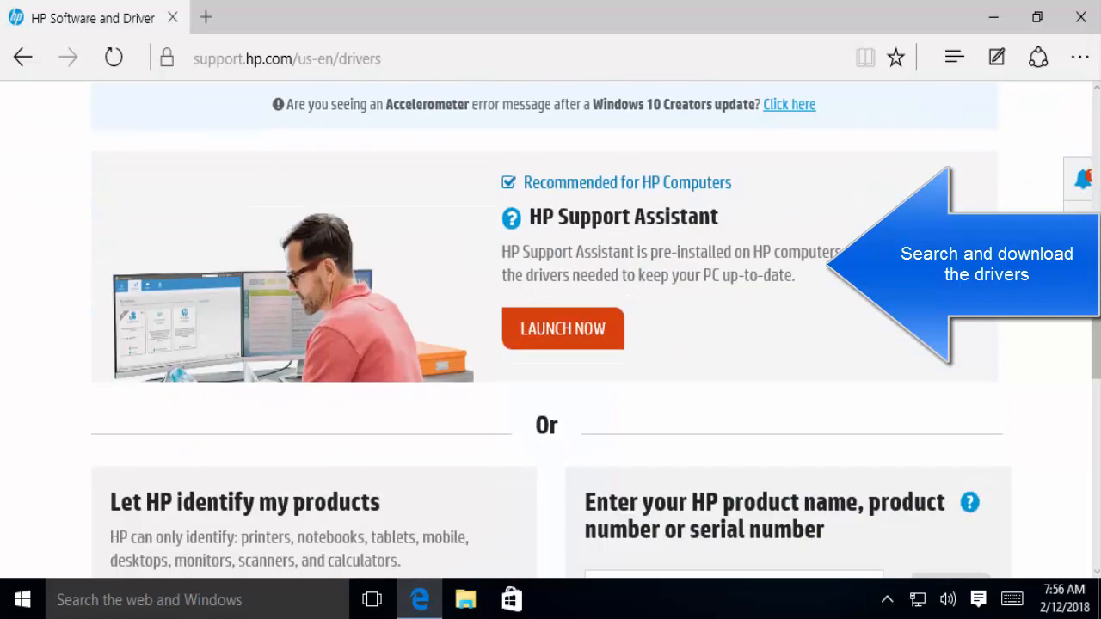
{"action": "scroll", "scroll_direction": "down", "scroll_amount": 3}
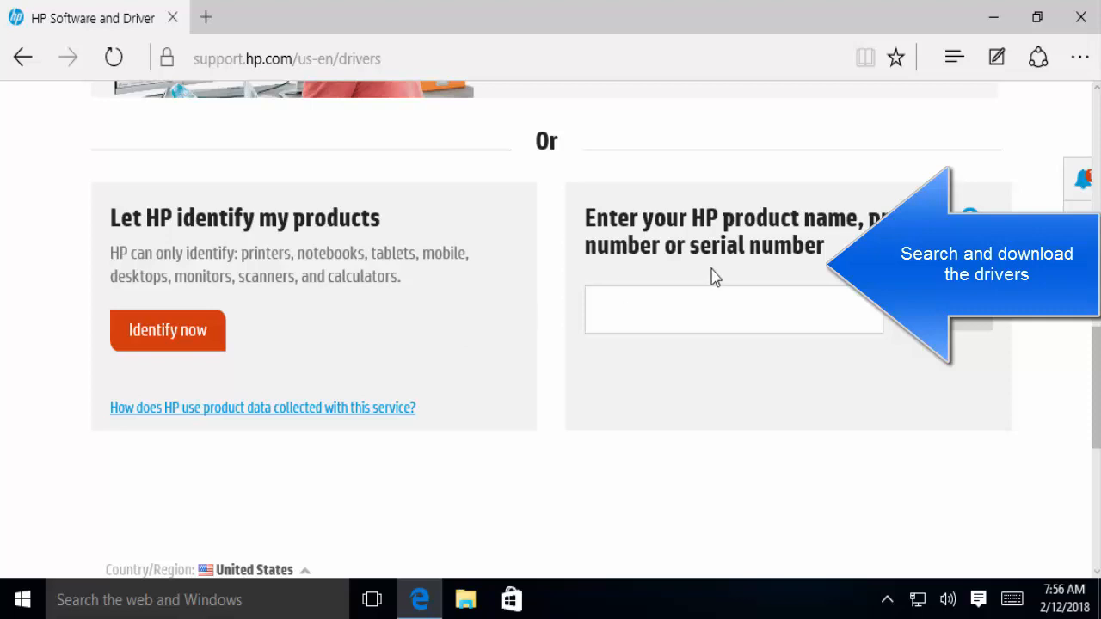
{"action": "left_click", "coordinate": [733, 310]}
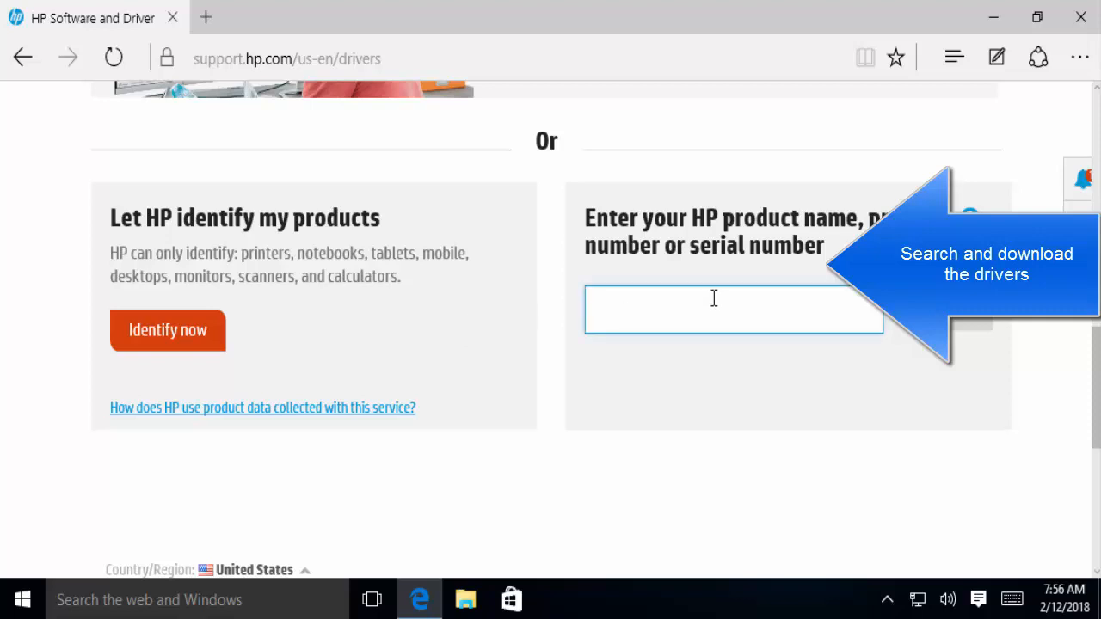
{"action": "type", "text": "HP"}
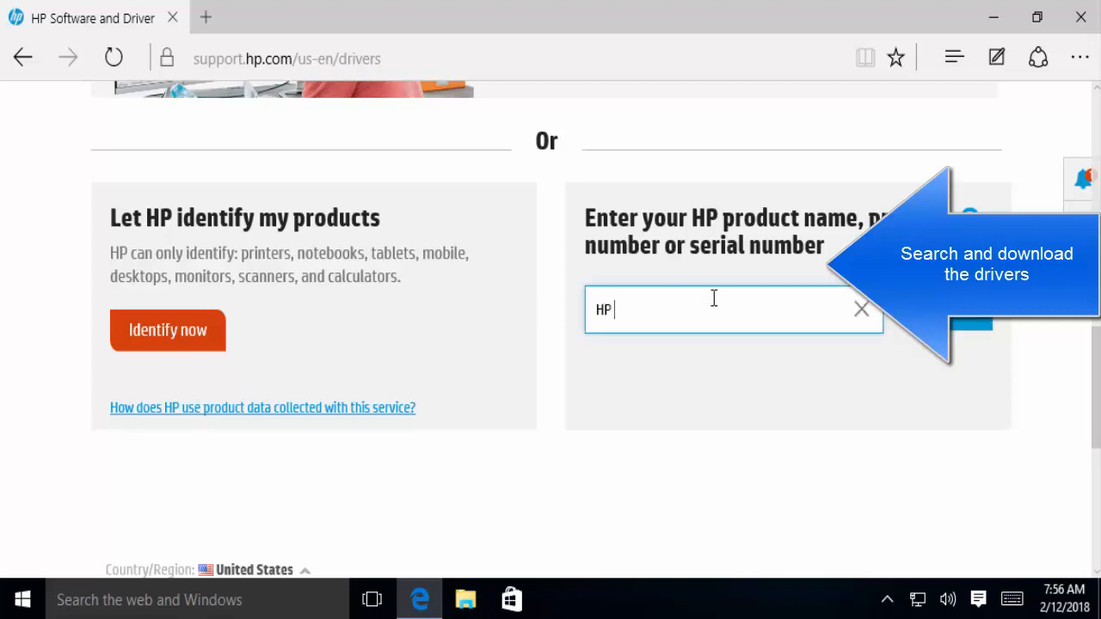
{"action": "type", "text": "Probook"}
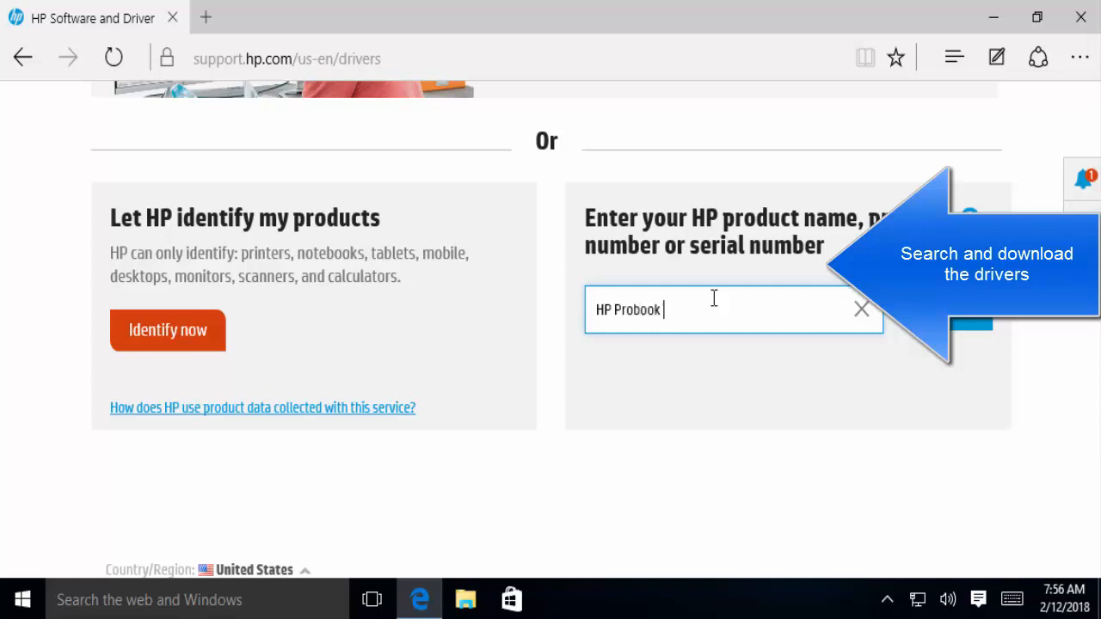
{"action": "type", "text": "450 G"}
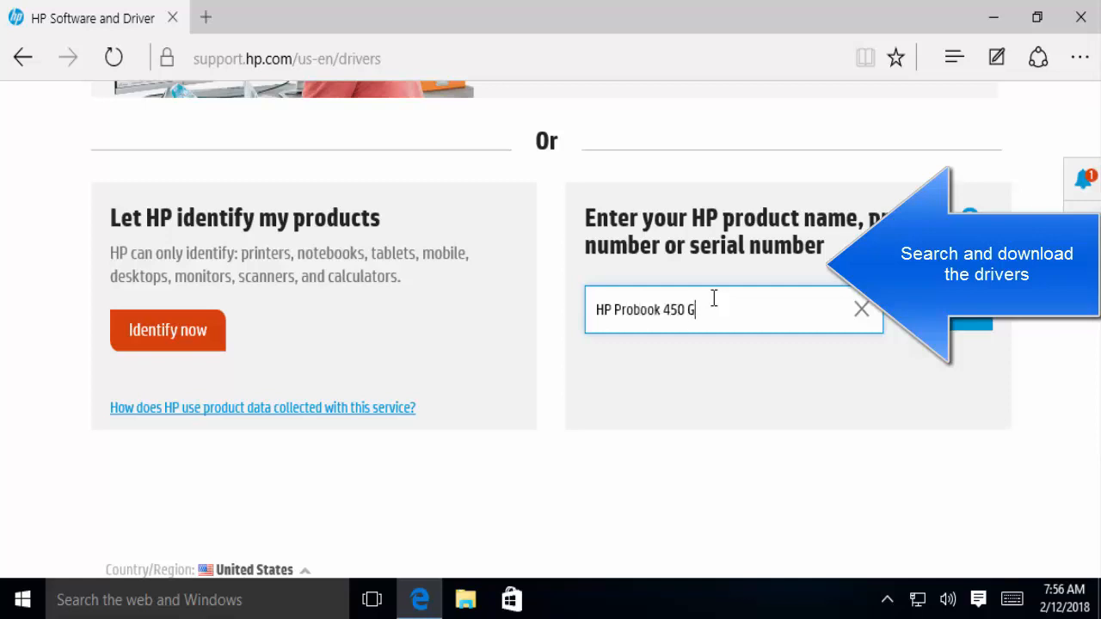
{"action": "type", "text": "1"}
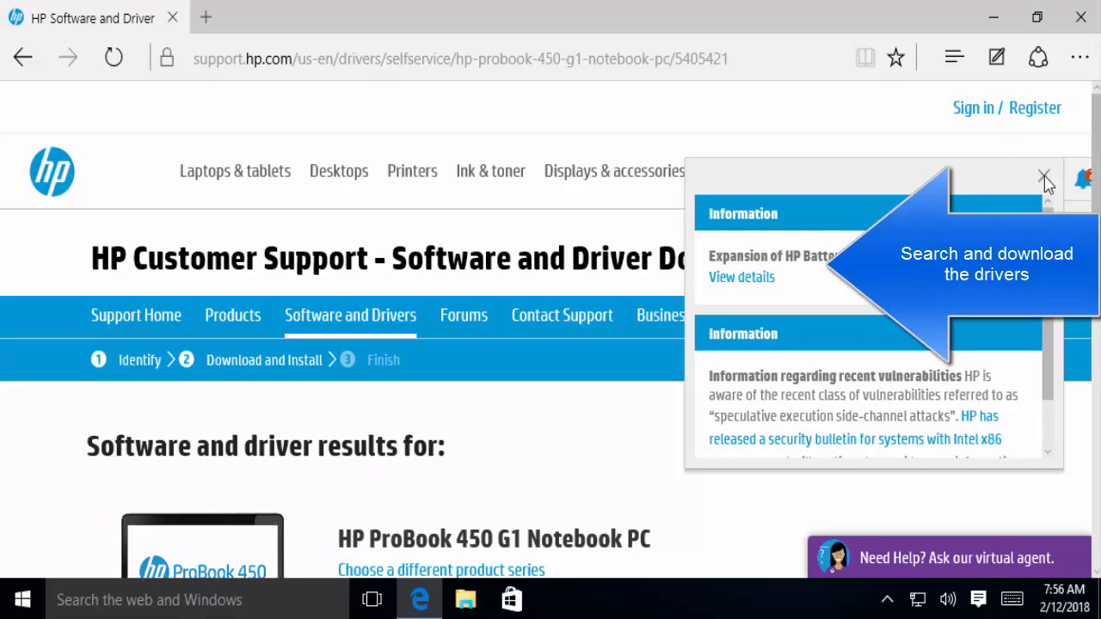
{"action": "mouse_move", "coordinate": [1093, 137]}
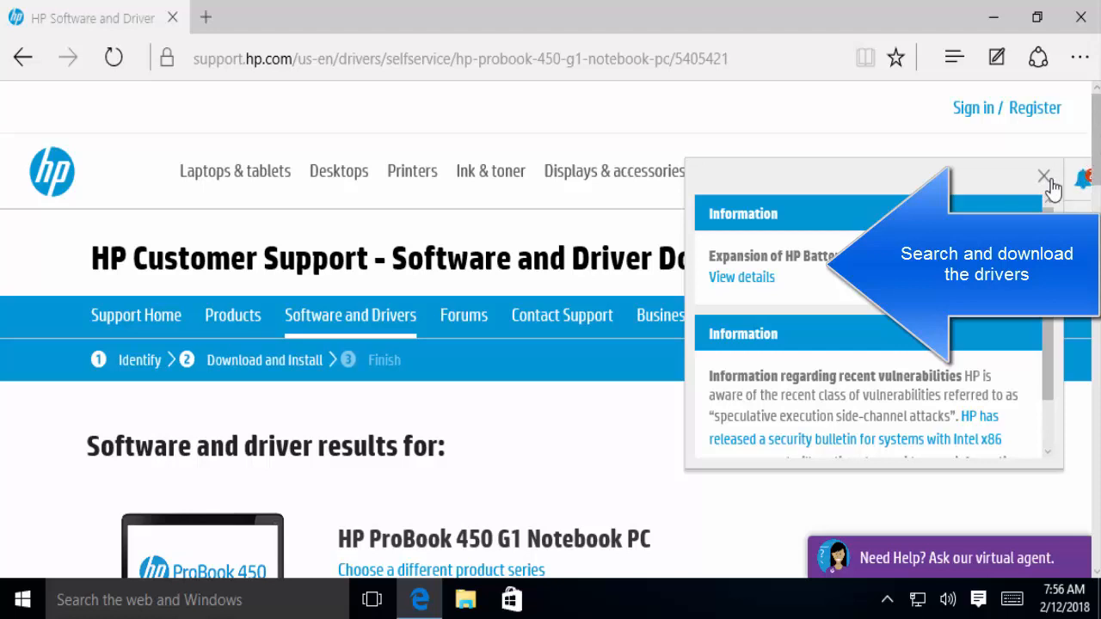
Dismiss HP's notifications panel and scroll down to the ProBook 450 G1 driver list
{"action": "left_click", "coordinate": [1042, 176]}
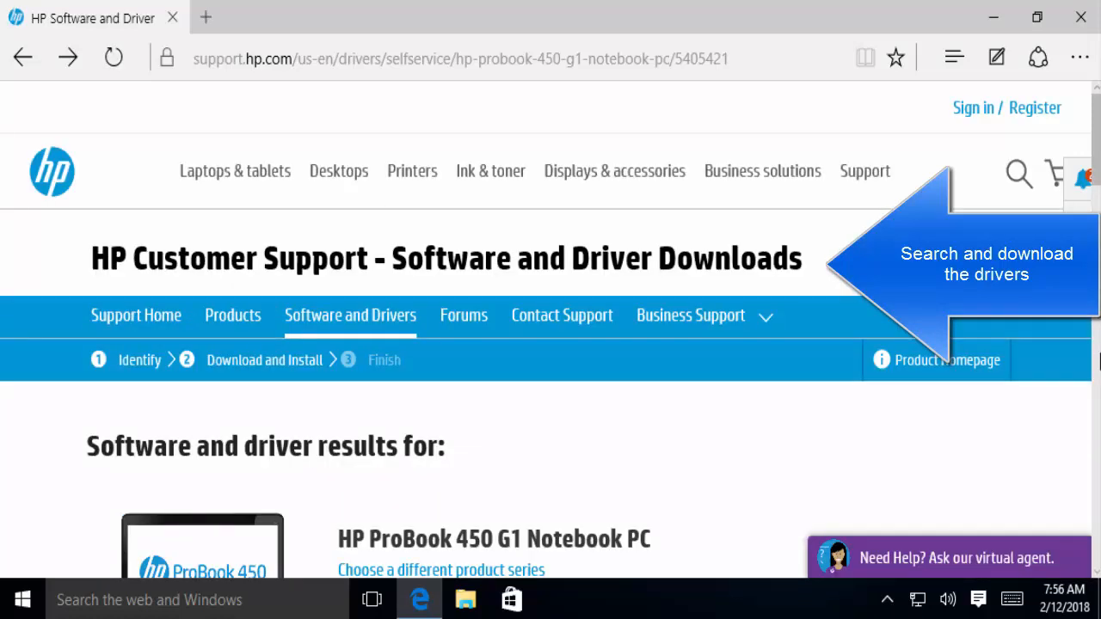
{"action": "scroll", "scroll_direction": "down", "scroll_amount": 3}
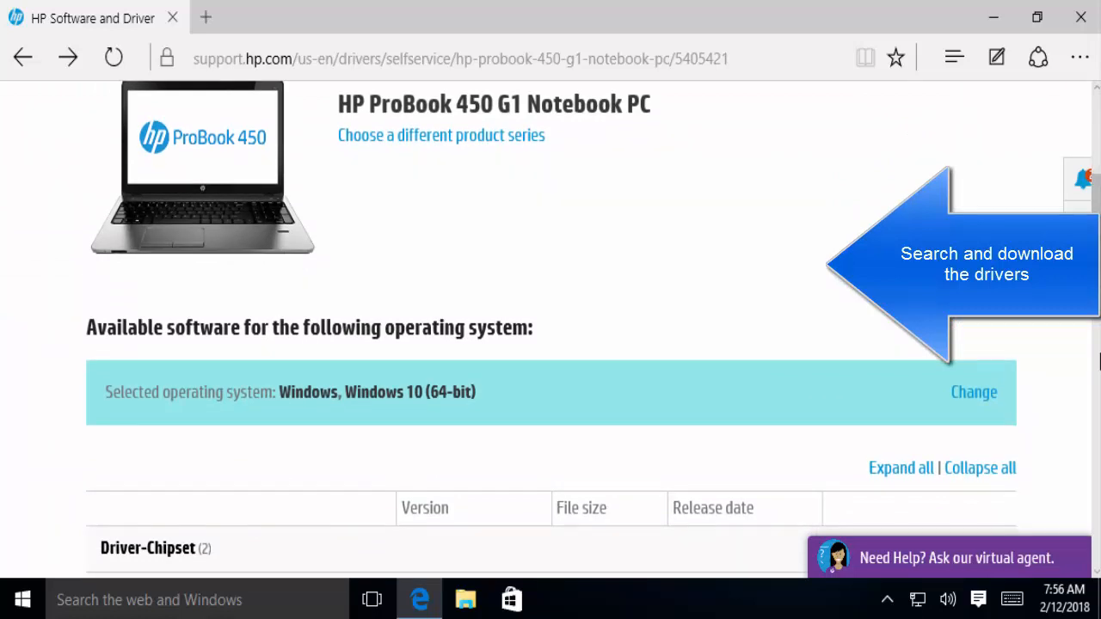
{"action": "mouse_move", "coordinate": [451, 360]}
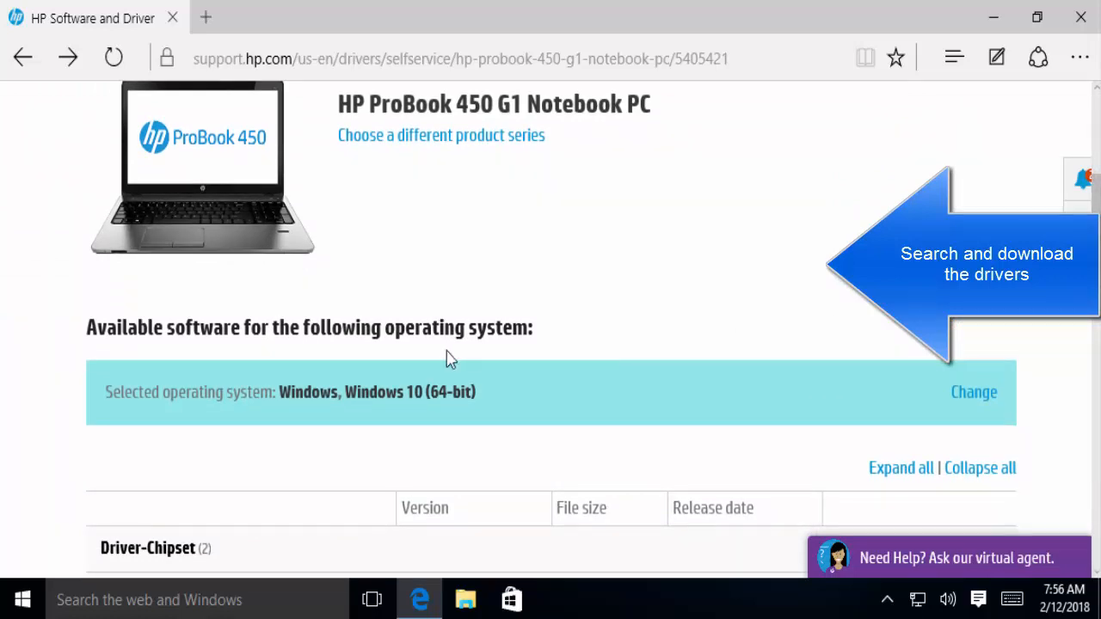
{"action": "mouse_move", "coordinate": [505, 402]}
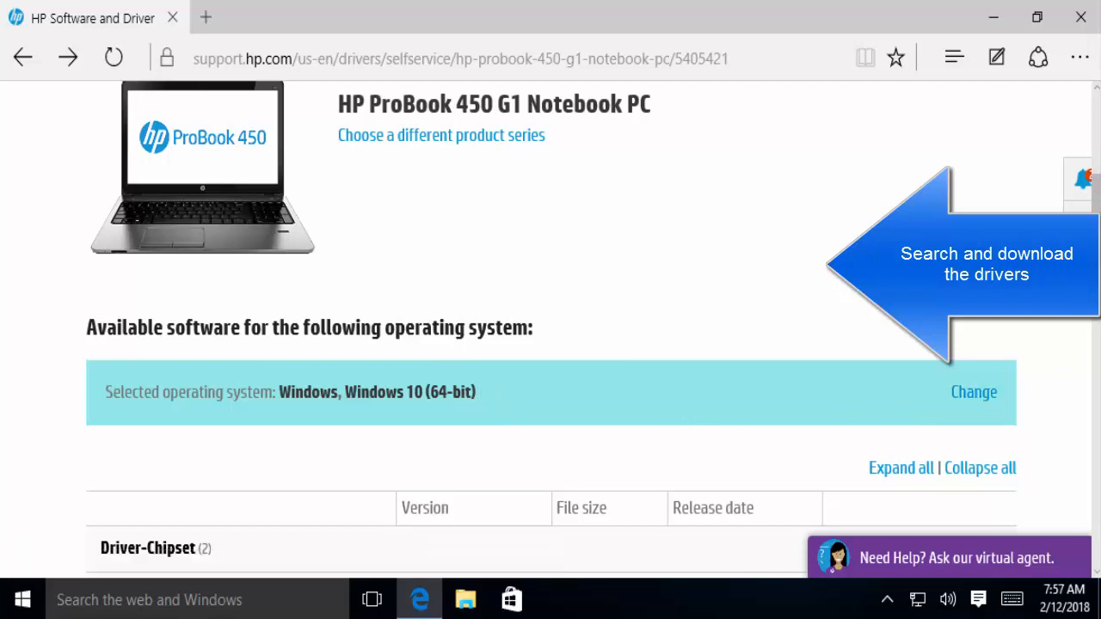
{"action": "scroll", "scroll_direction": "down", "scroll_amount": 3}
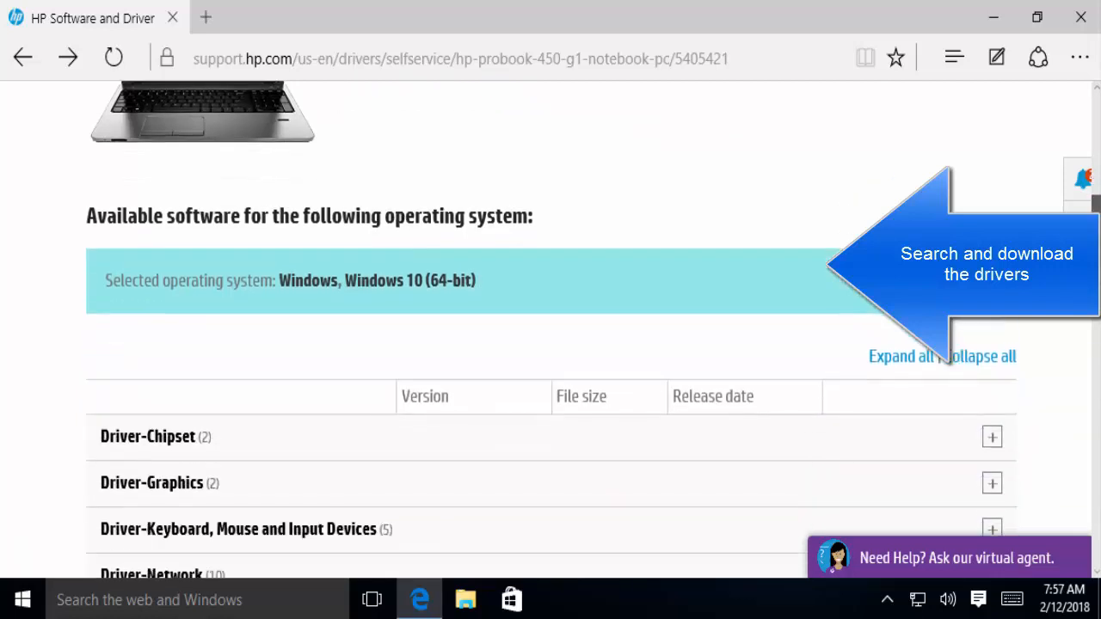
{"action": "scroll", "scroll_direction": "down", "scroll_amount": 3}
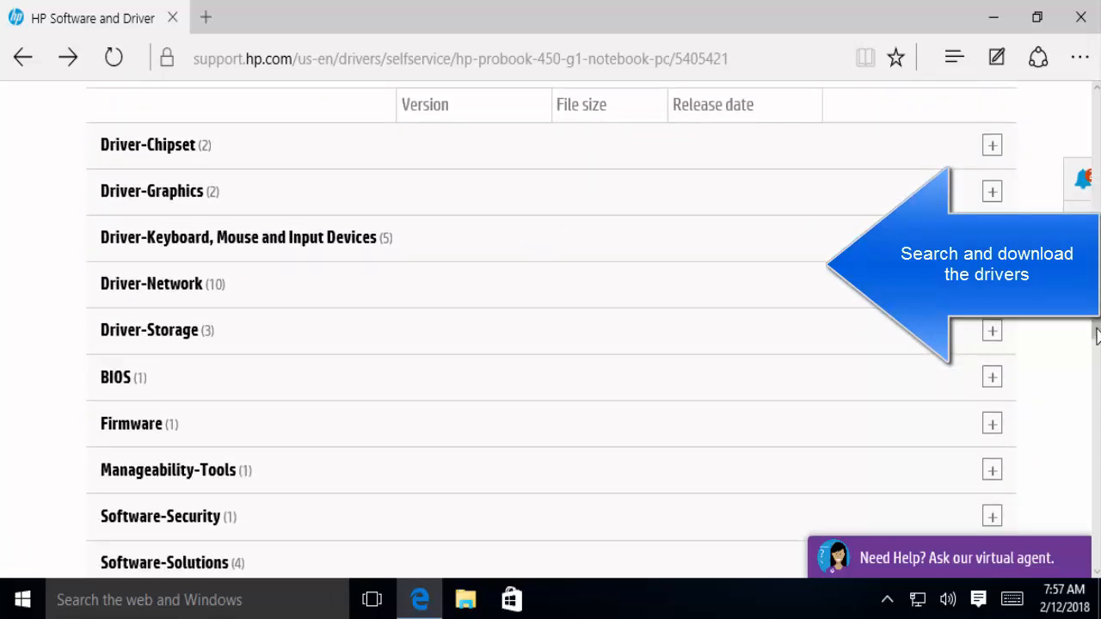
{"action": "scroll", "scroll_direction": "down", "scroll_amount": 3}
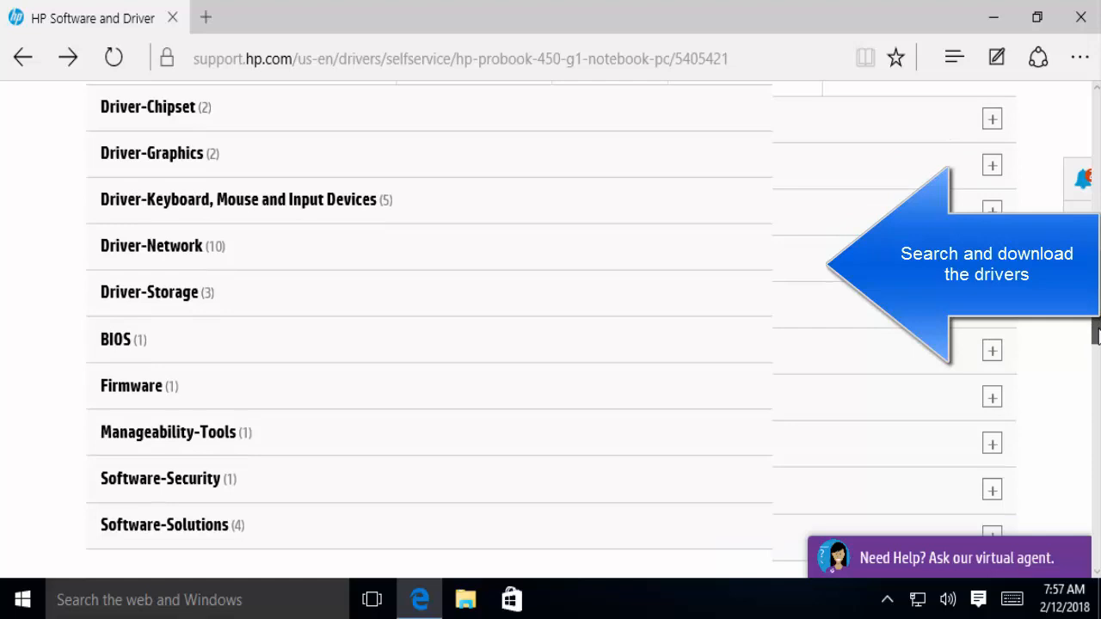
{"action": "scroll", "scroll_direction": "down", "scroll_amount": 3}
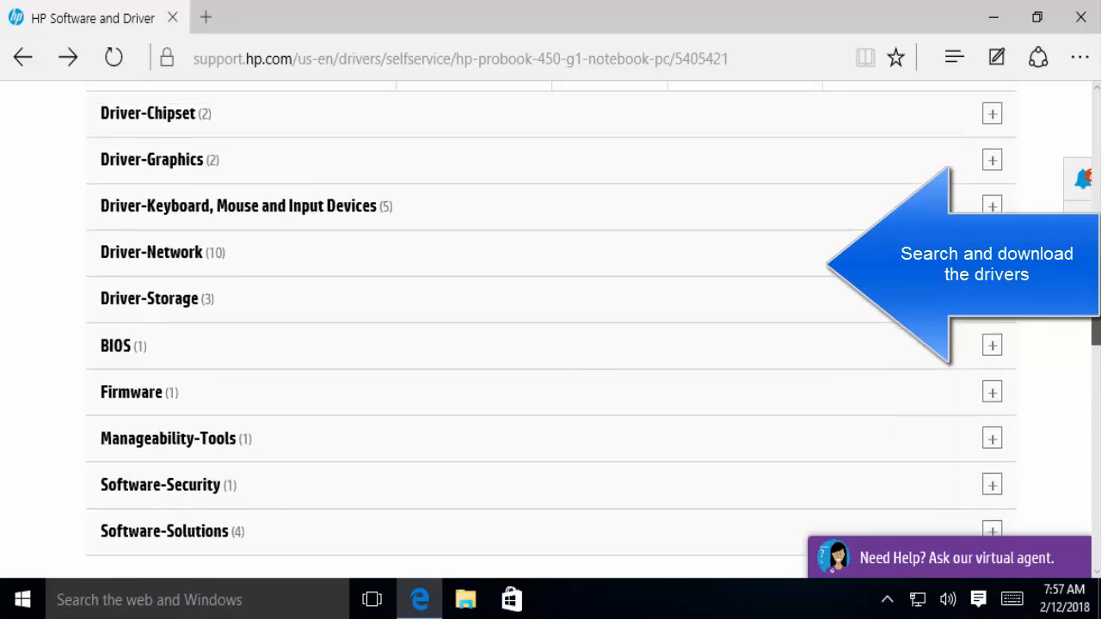
{"action": "scroll", "scroll_direction": "down", "scroll_amount": 3}
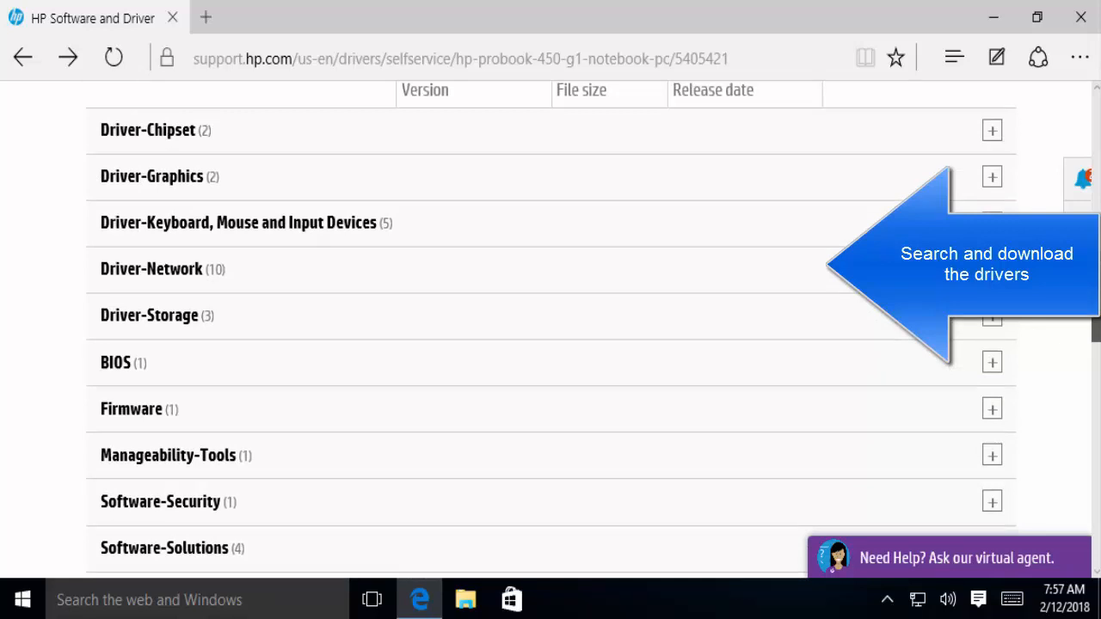
{"action": "scroll", "scroll_direction": "down", "scroll_amount": 3}
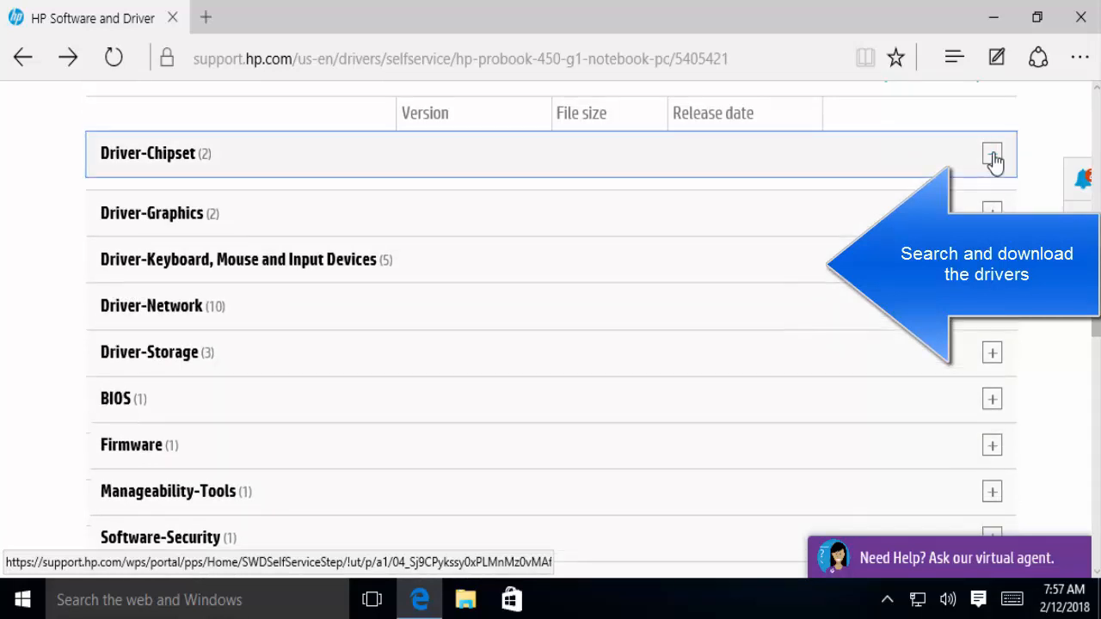
Expand the Driver-Chipset category and scroll through the driver categories to Driver-Audio
{"action": "left_click", "coordinate": [991, 153]}
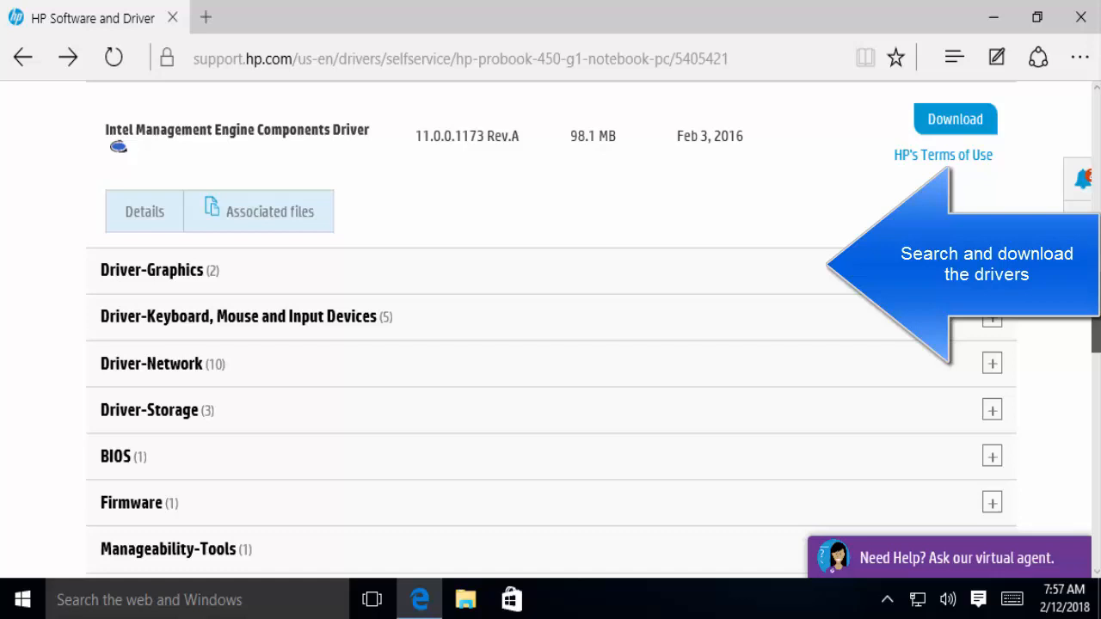
{"action": "scroll", "scroll_direction": "down", "scroll_amount": 3}
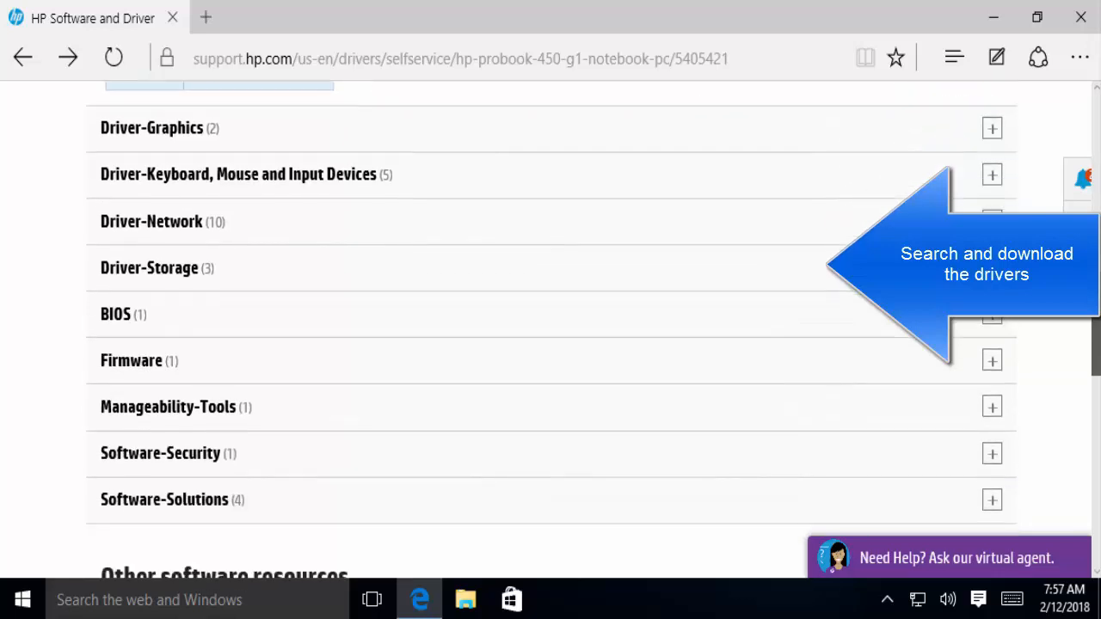
{"action": "scroll", "scroll_direction": "down", "scroll_amount": 3}
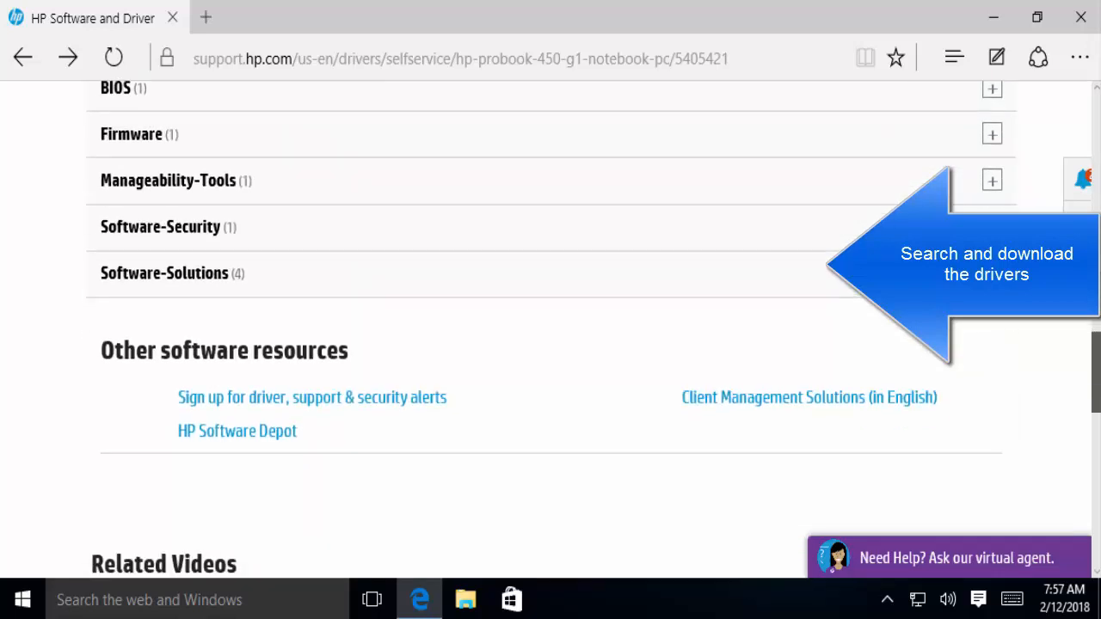
{"action": "scroll", "scroll_direction": "down", "scroll_amount": 3}
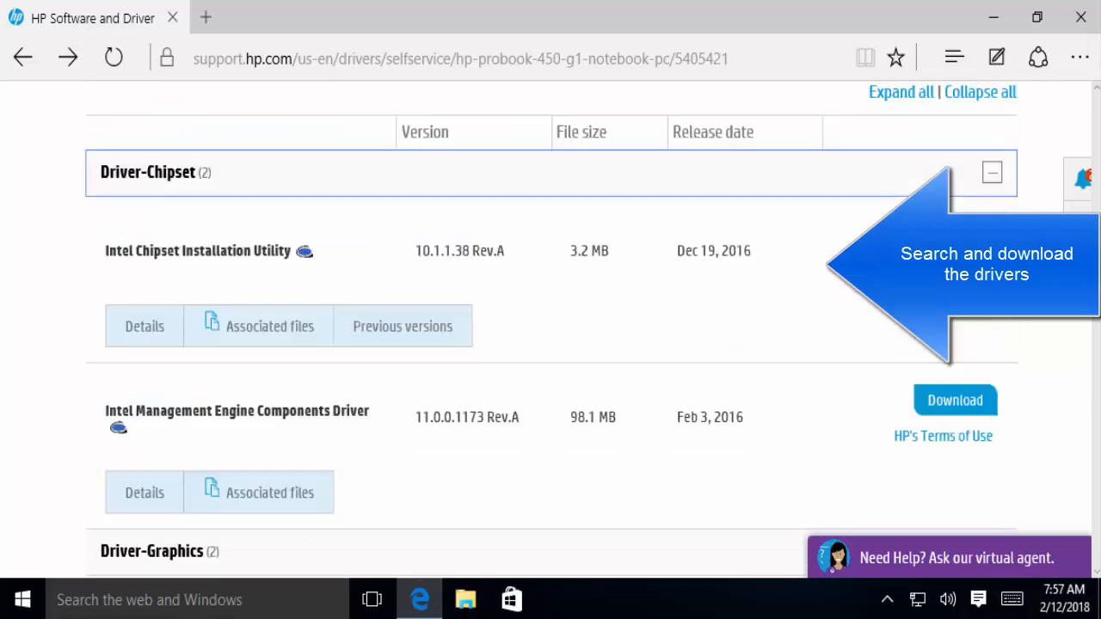
{"action": "scroll", "scroll_direction": "down", "scroll_amount": 3}
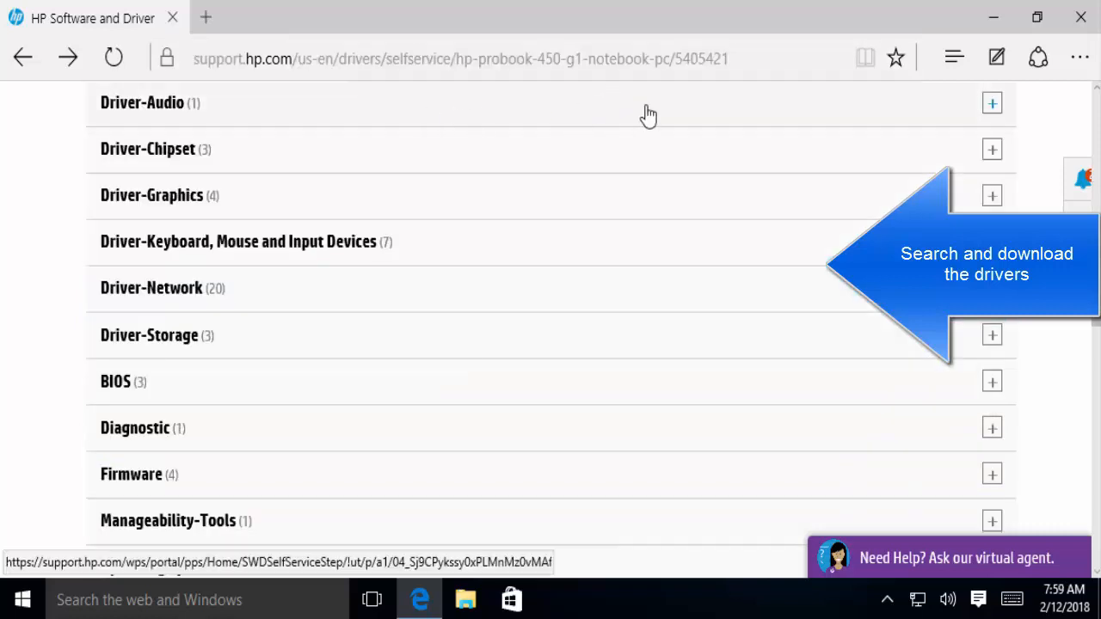
Expand Driver-Audio and start downloading the IDT High Definition (HD) Audio Driver
{"action": "left_click", "coordinate": [990, 103]}
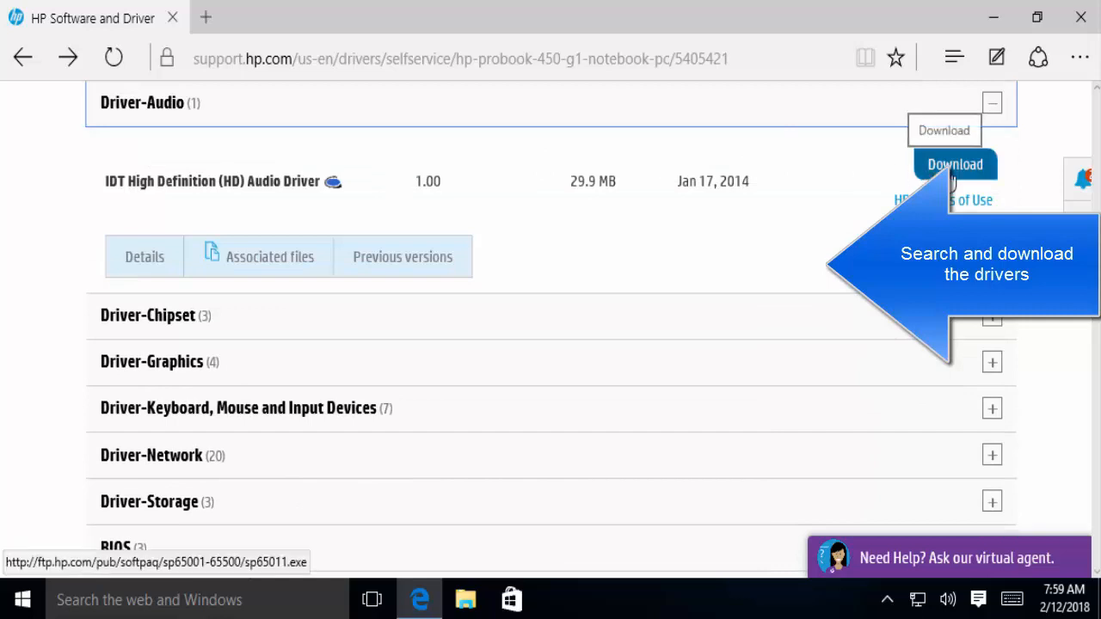
{"action": "left_click", "coordinate": [955, 165]}
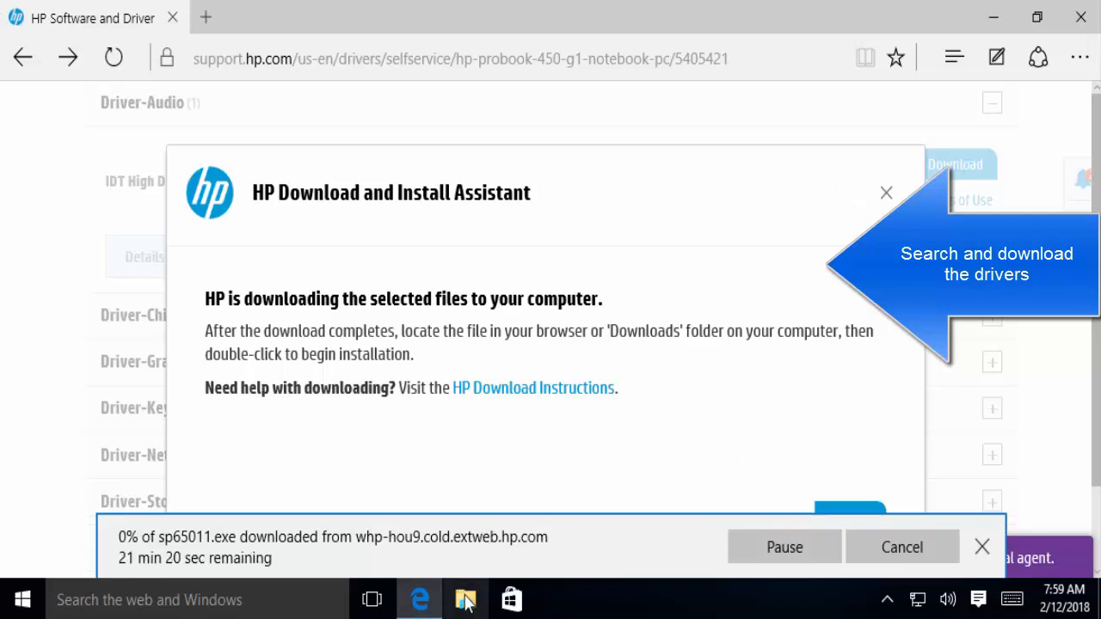
{"action": "mouse_move", "coordinate": [464, 599]}
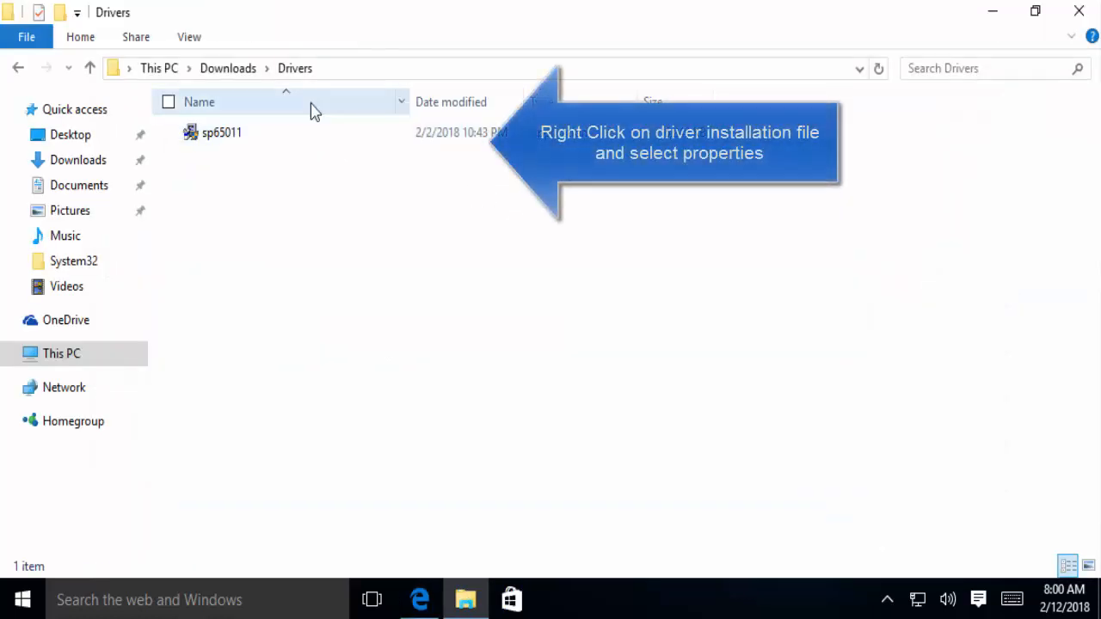
Set the sp65011 driver installer to Windows 7 compatibility mode and save its Properties
{"action": "right_click", "coordinate": [220, 131]}
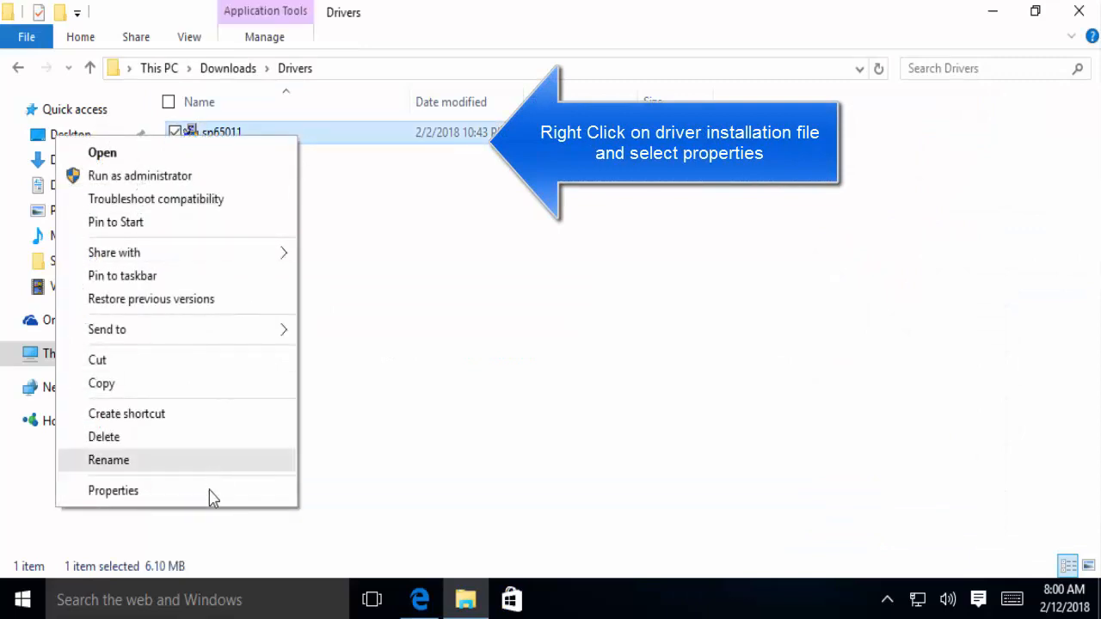
{"action": "left_click", "coordinate": [113, 490]}
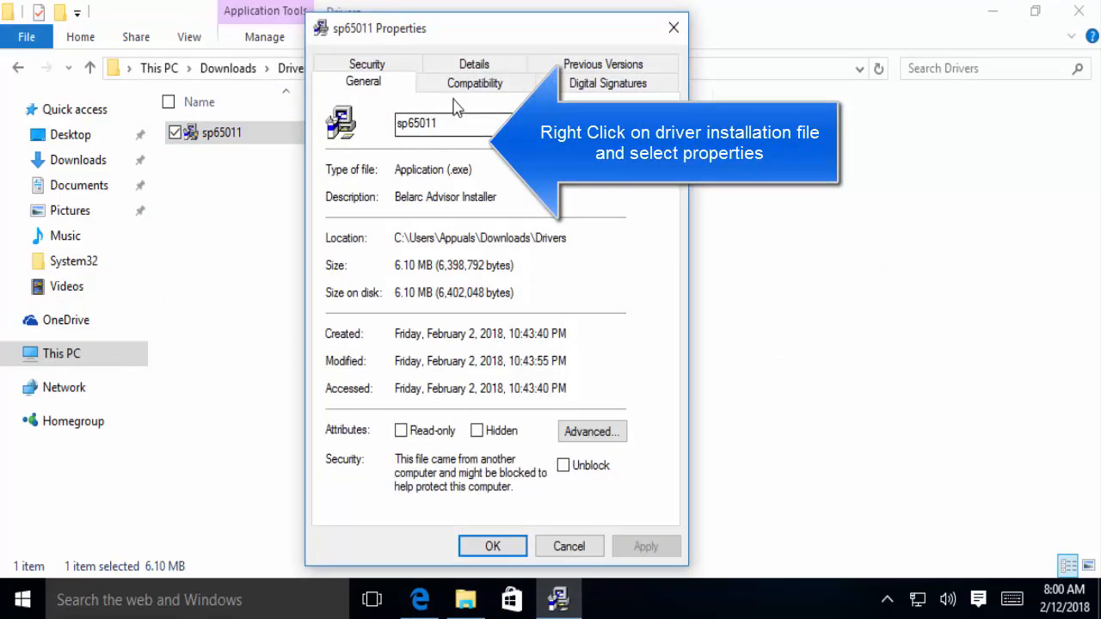
{"action": "left_click", "coordinate": [475, 82]}
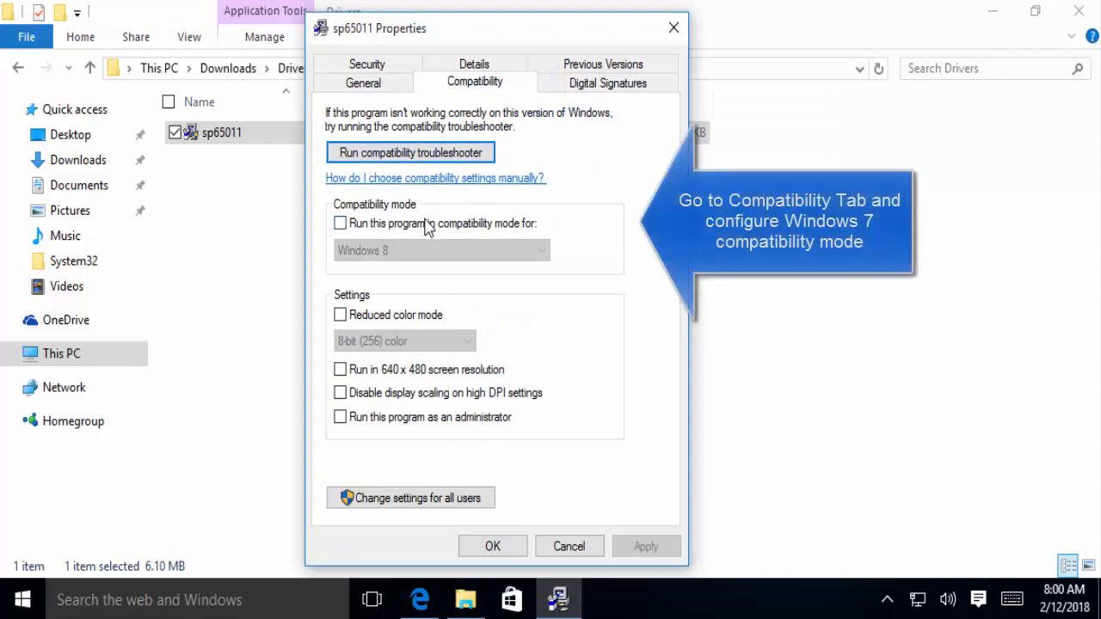
{"action": "left_click", "coordinate": [340, 223]}
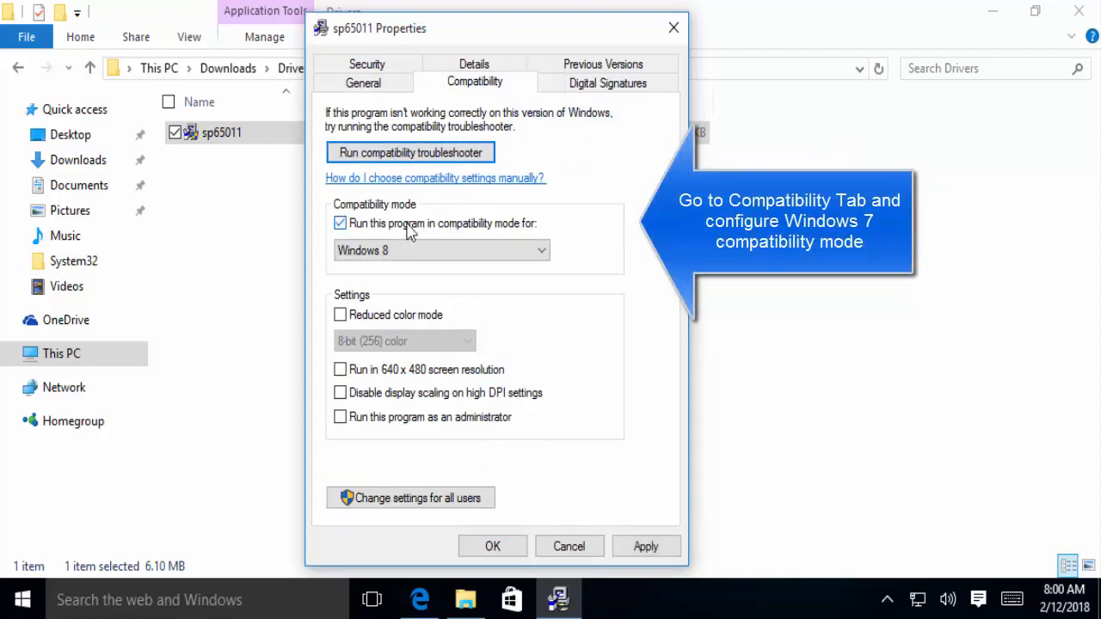
{"action": "left_click", "coordinate": [441, 251]}
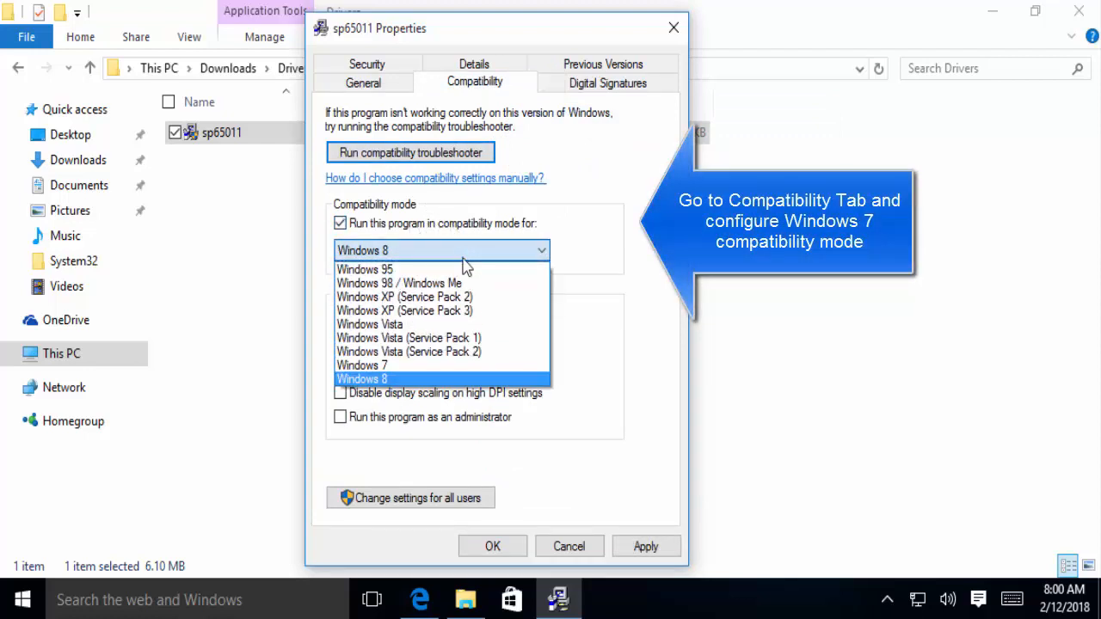
{"action": "left_click", "coordinate": [361, 364]}
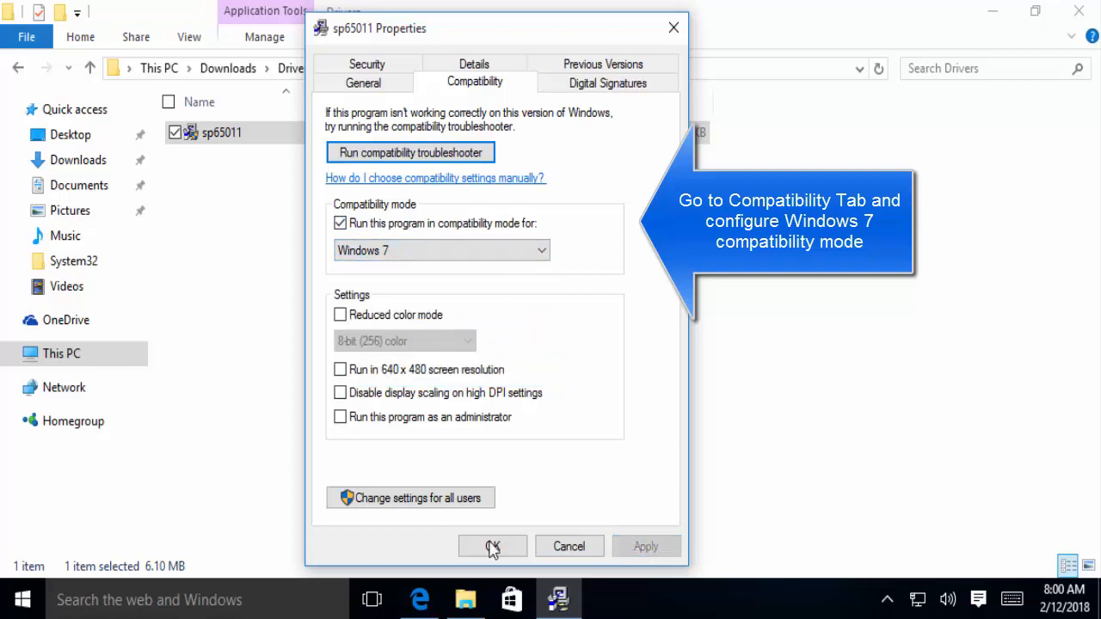
{"action": "left_click", "coordinate": [492, 547]}
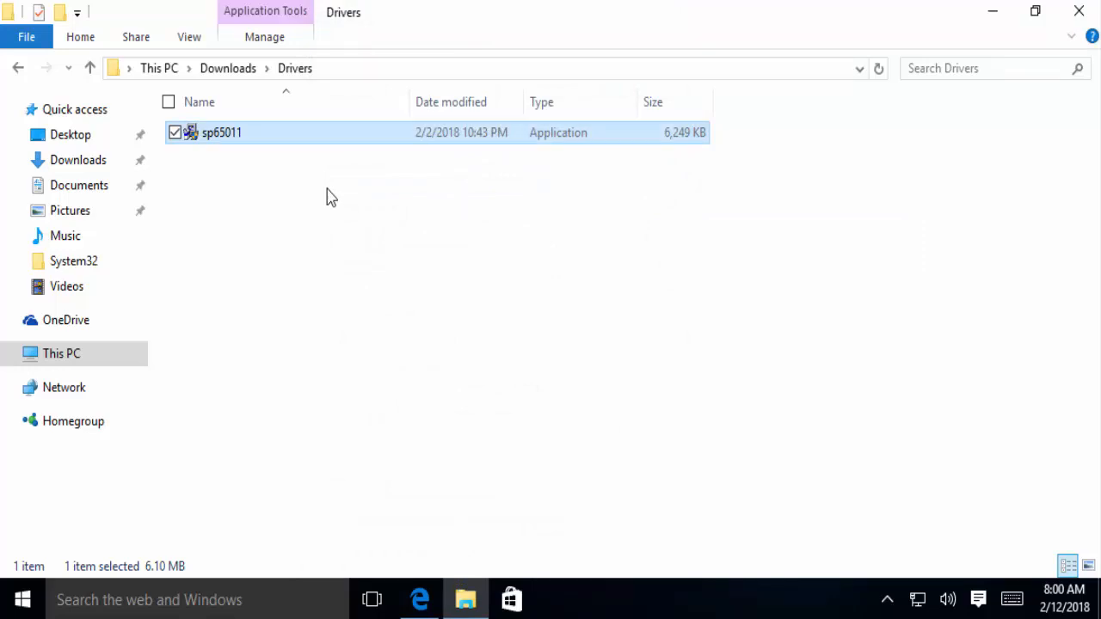
{"action": "mouse_move", "coordinate": [495, 341]}
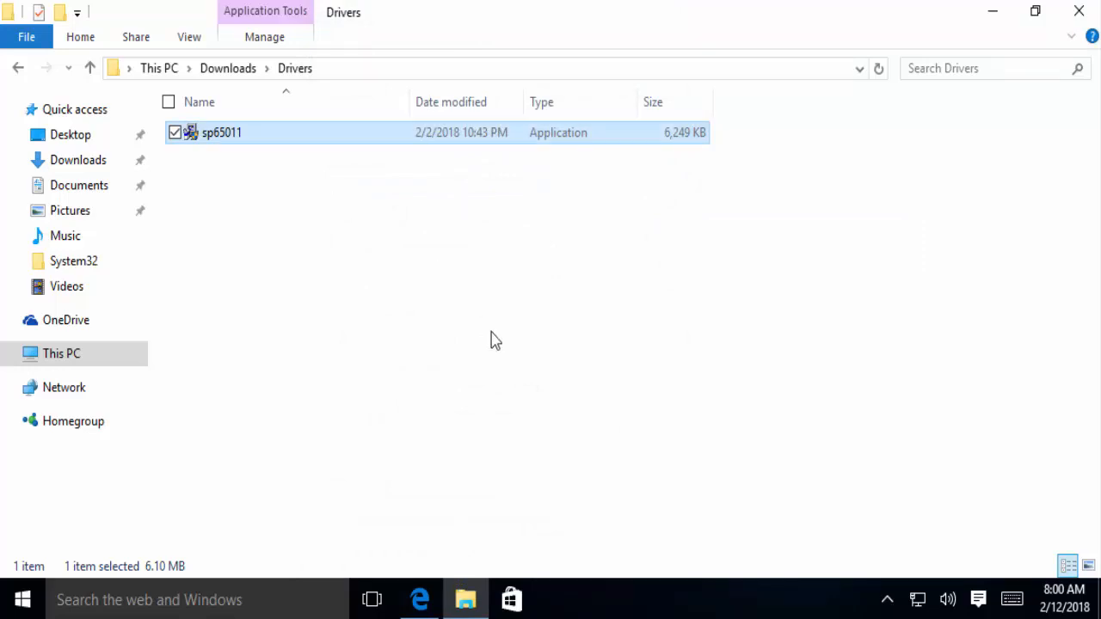
{"action": "mouse_move", "coordinate": [1070, 36]}
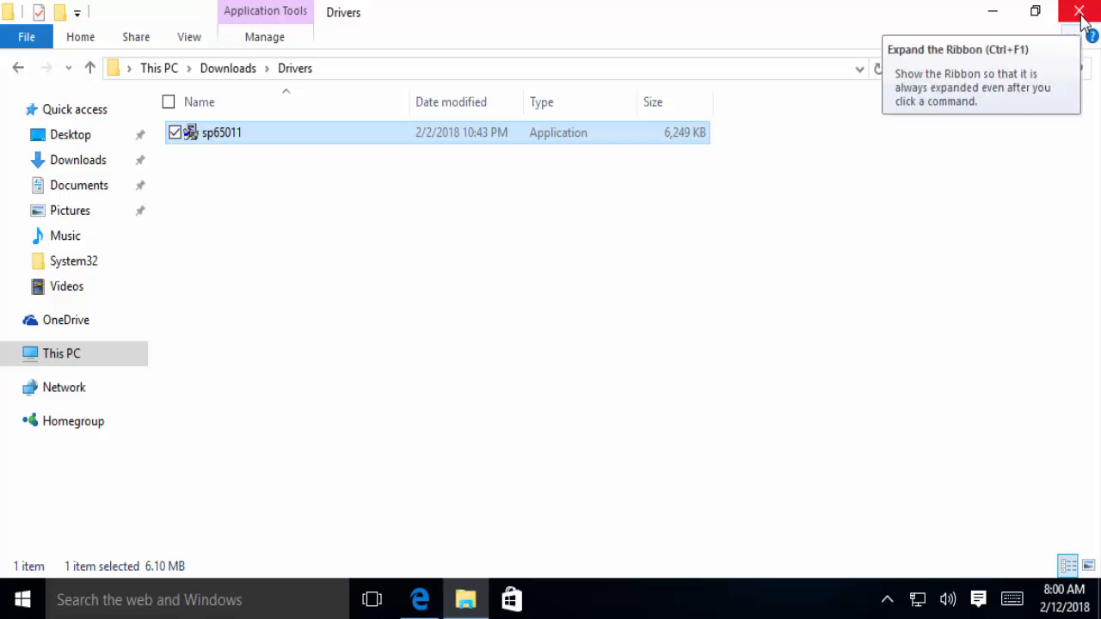
Close the Drivers folder and launch Device Manager from a Start menu search for 'devi'
{"action": "left_click", "coordinate": [1081, 10]}
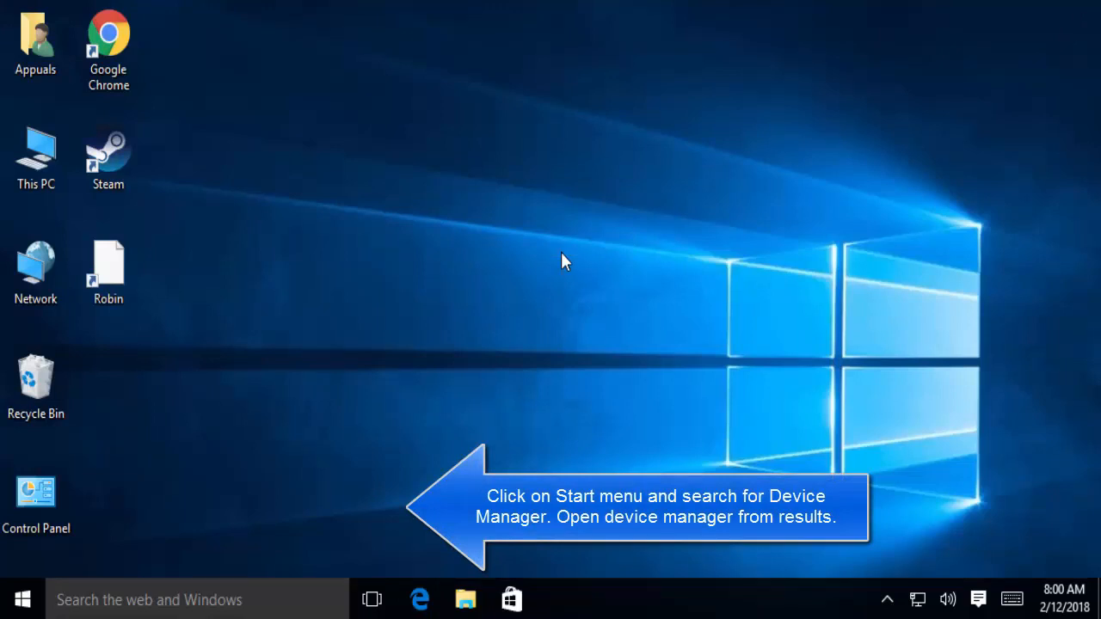
{"action": "mouse_move", "coordinate": [190, 461]}
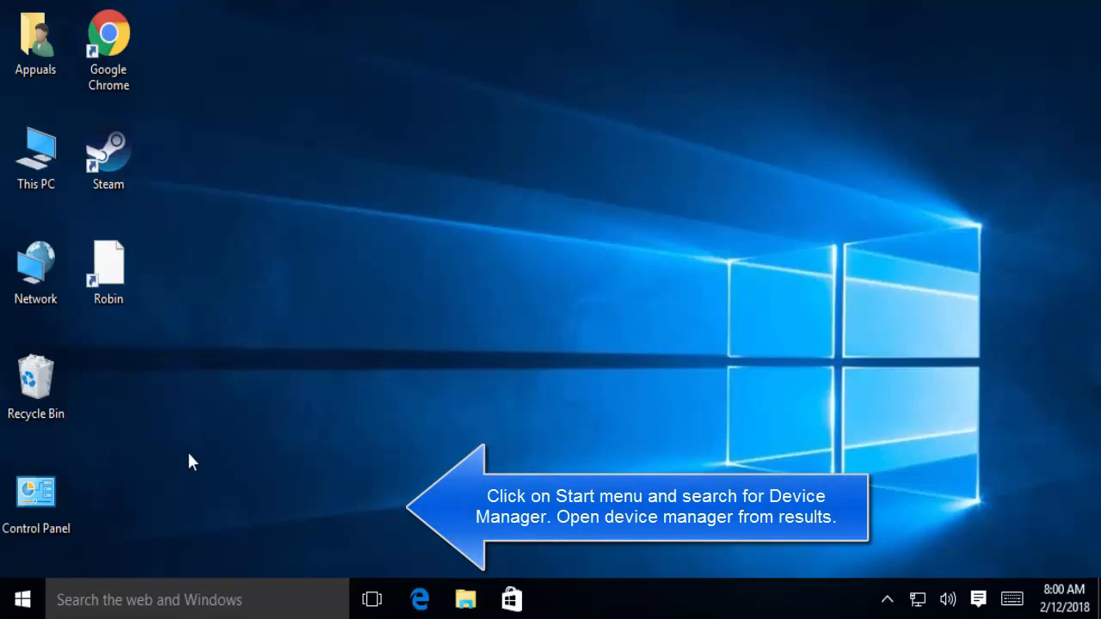
{"action": "left_click", "coordinate": [17, 598]}
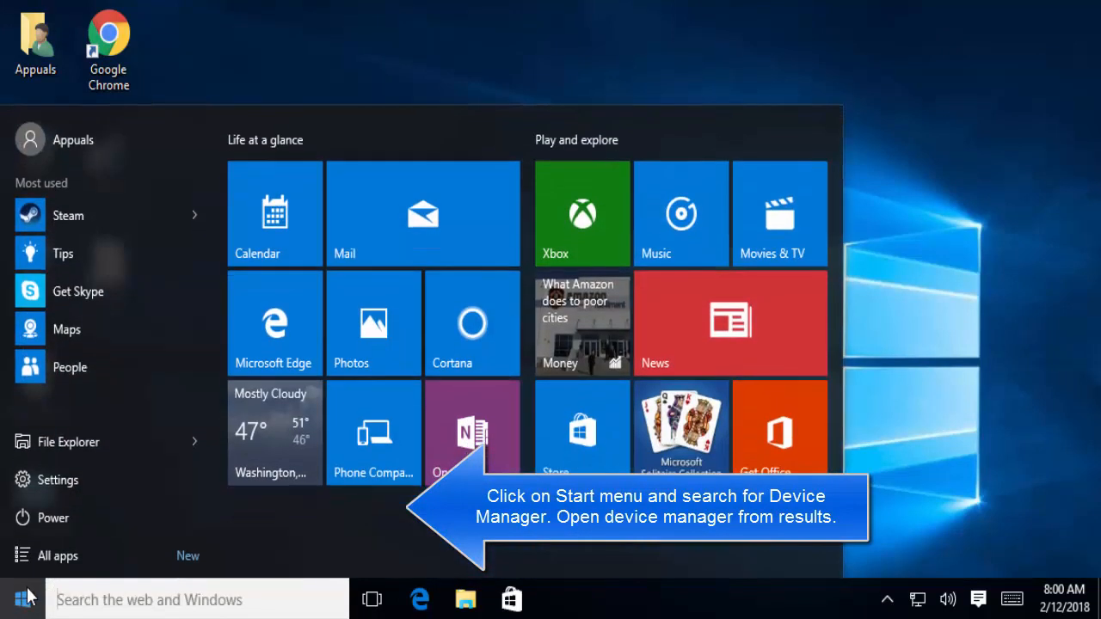
{"action": "type", "text": "device manager"}
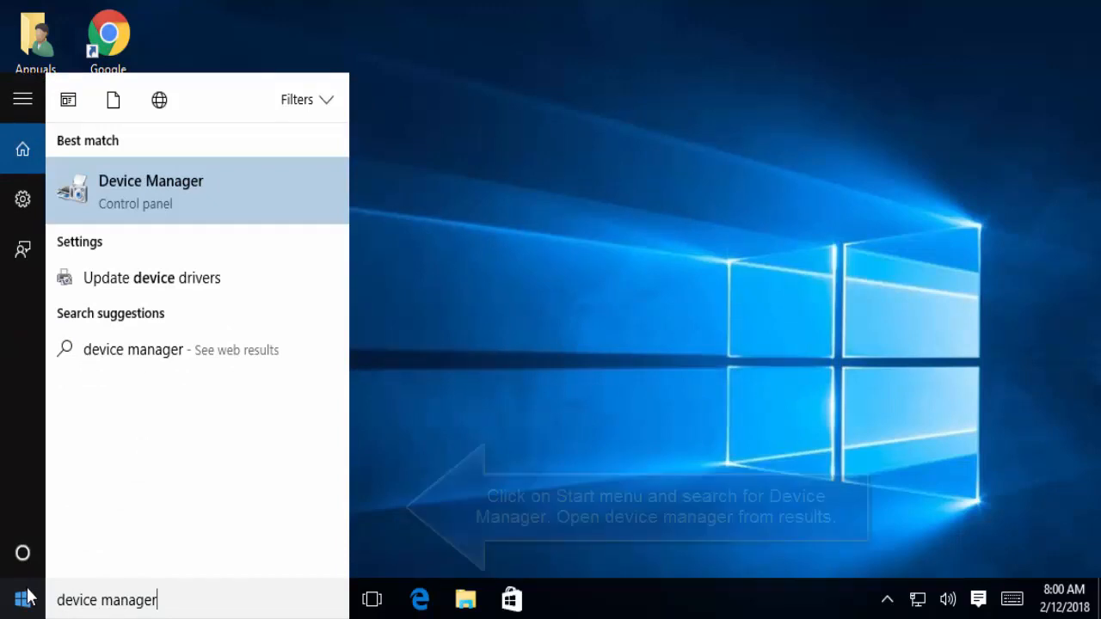
{"action": "left_click", "coordinate": [151, 191]}
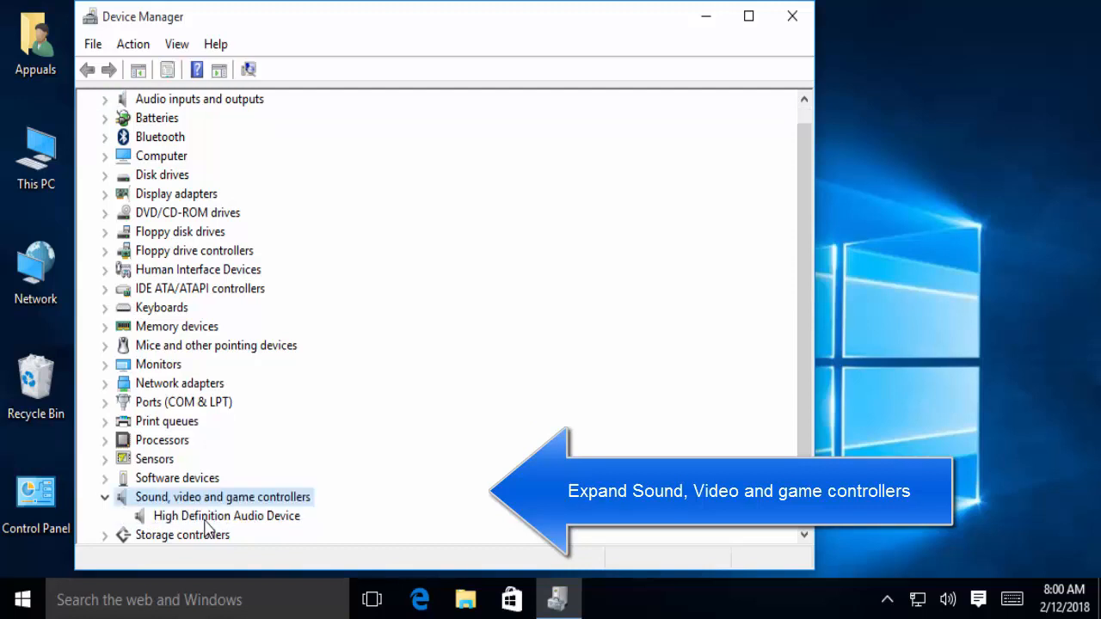
Show the High Definition Audio Device's Properties on its Driver details
{"action": "left_click", "coordinate": [227, 516]}
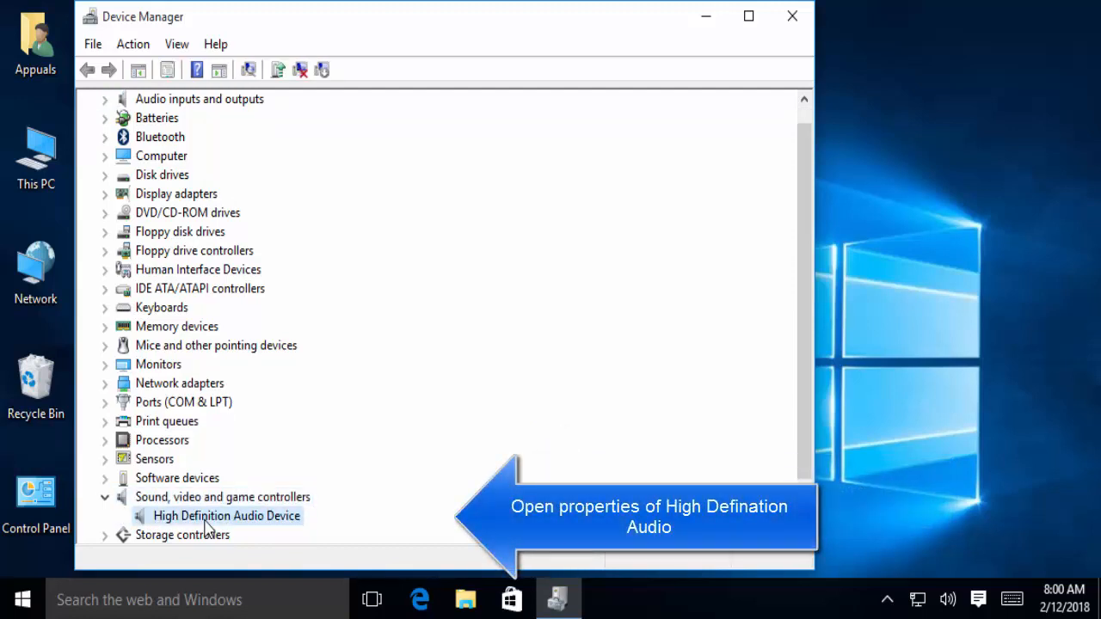
{"action": "right_click", "coordinate": [227, 516]}
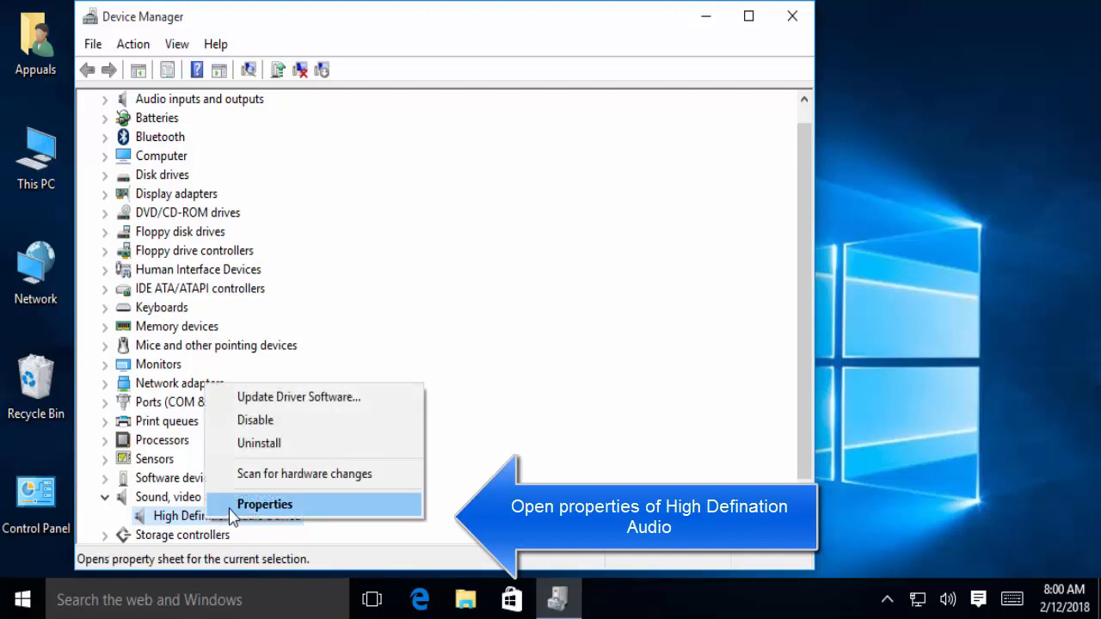
{"action": "left_click", "coordinate": [265, 504]}
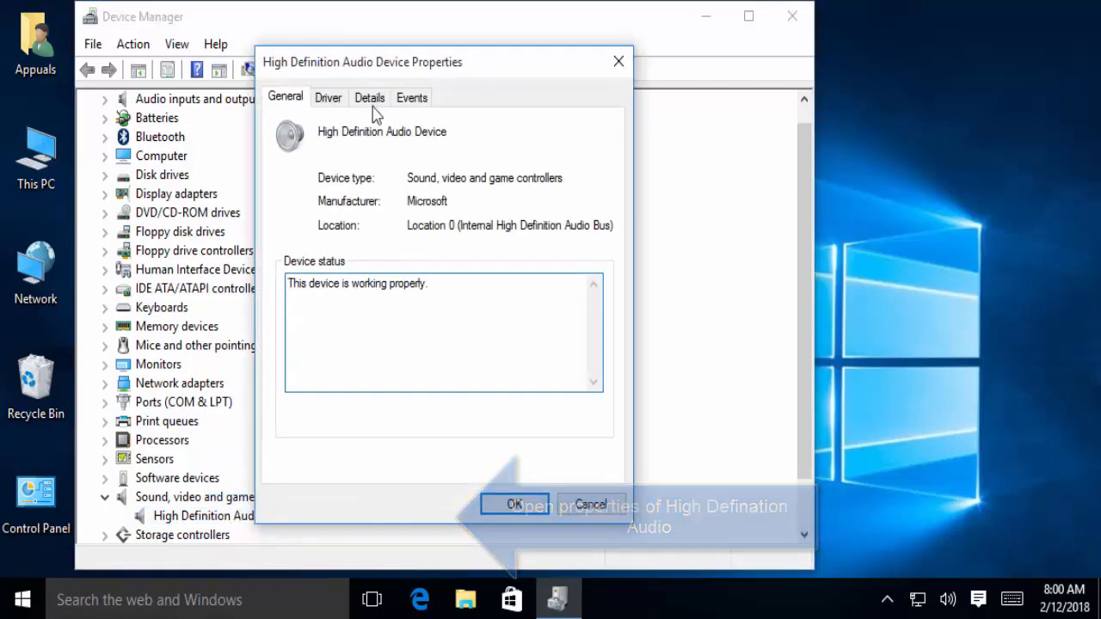
{"action": "left_click", "coordinate": [327, 96]}
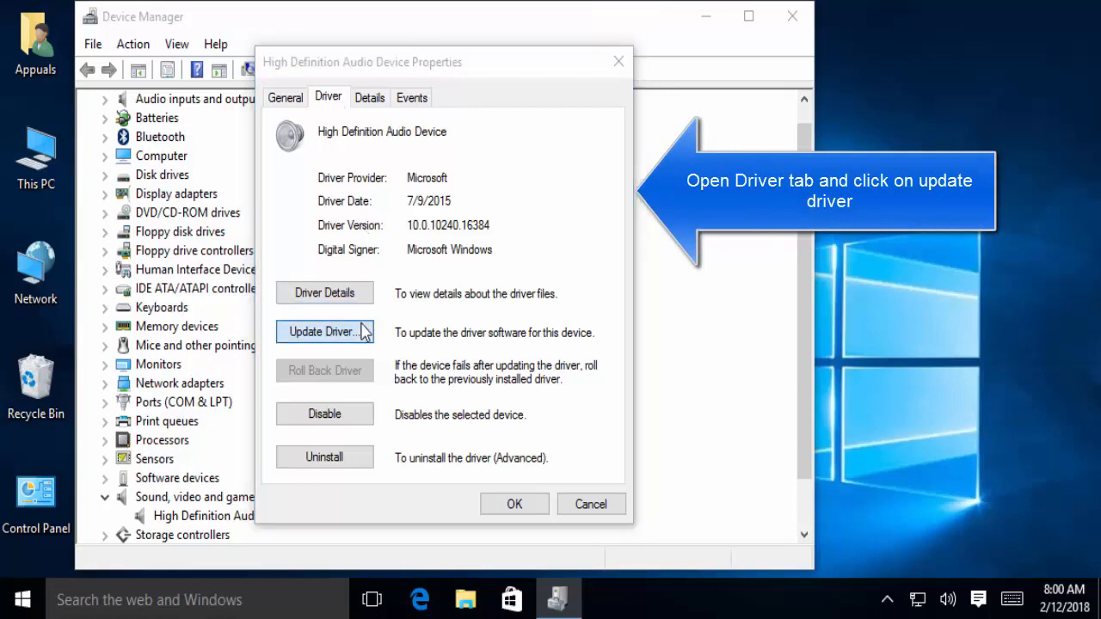
Update the driver by picking High Definition Audio Device from the computer's compatible list, accepting the warning
{"action": "left_click", "coordinate": [323, 332]}
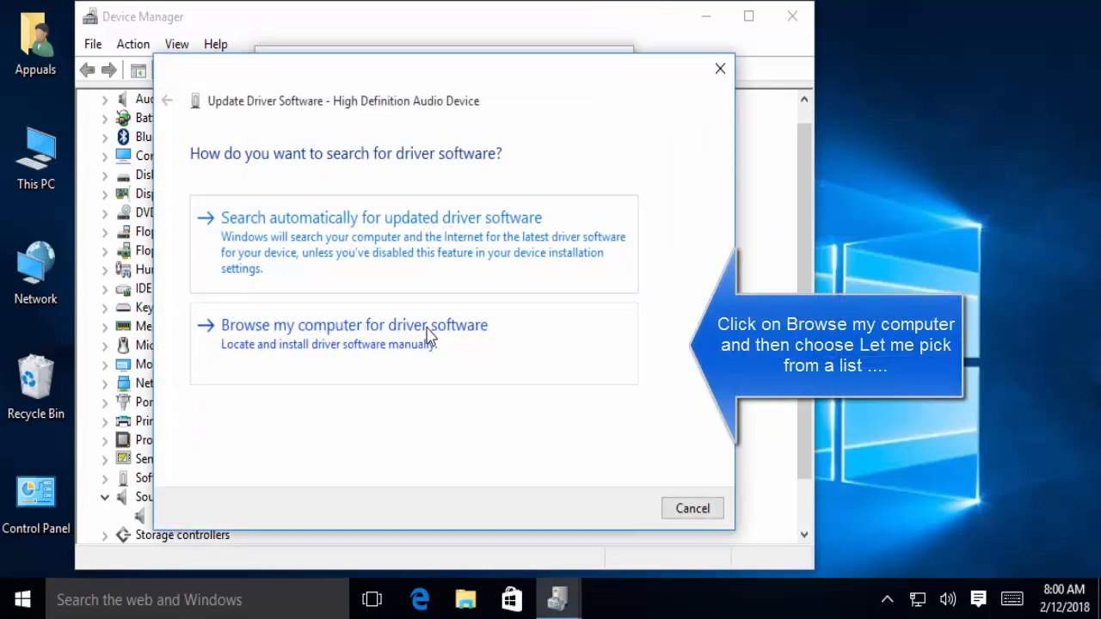
{"action": "left_click", "coordinate": [353, 325]}
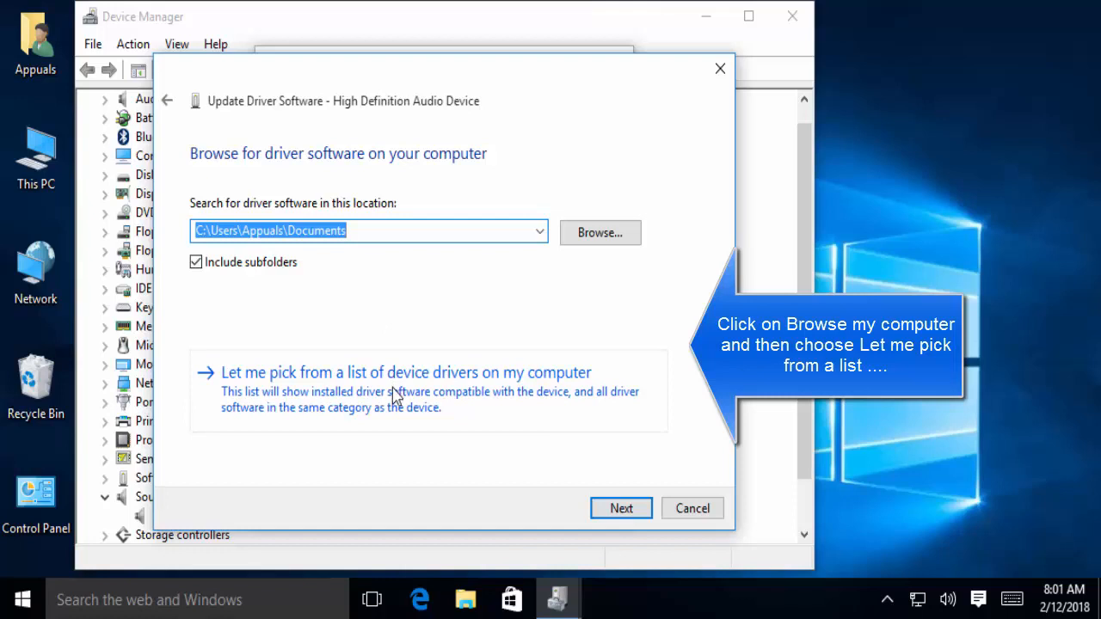
{"action": "left_click", "coordinate": [405, 372]}
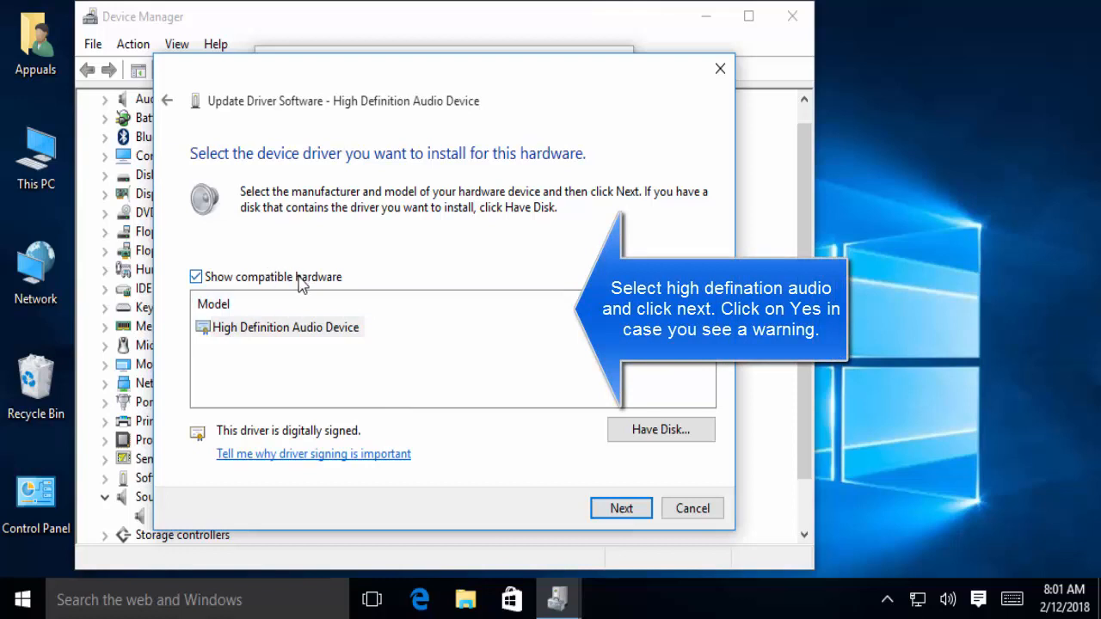
{"action": "mouse_move", "coordinate": [559, 426]}
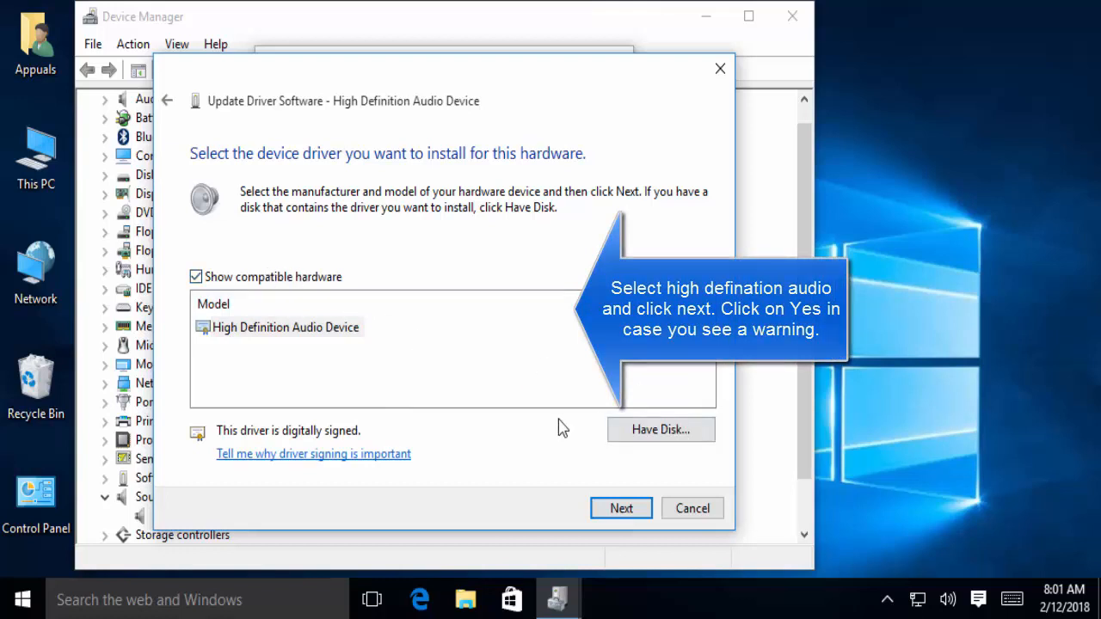
{"action": "left_click", "coordinate": [621, 508]}
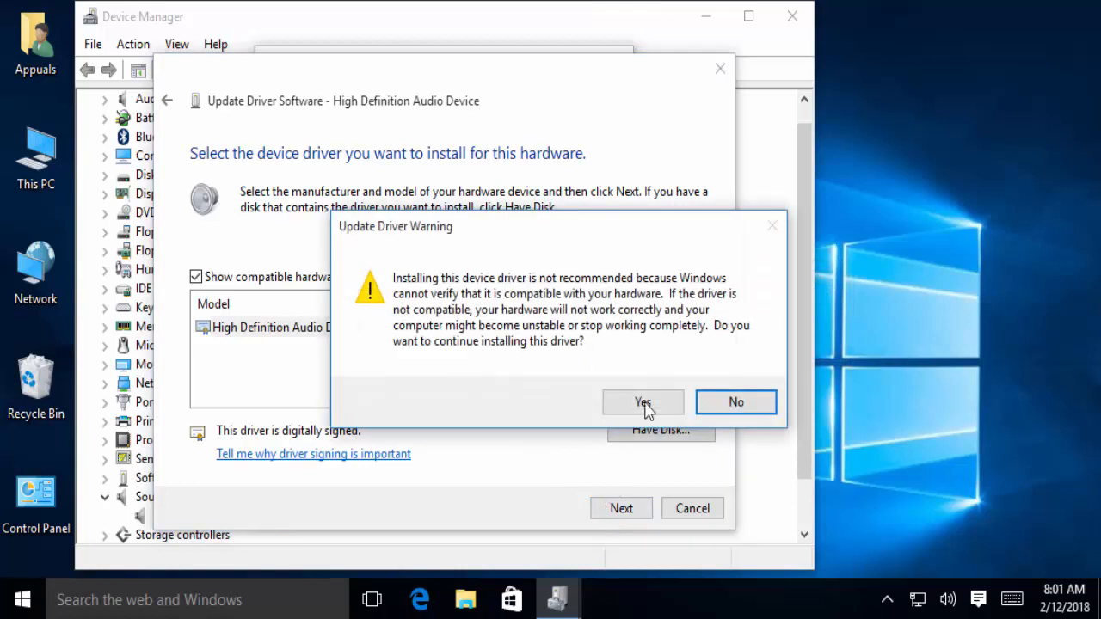
{"action": "left_click", "coordinate": [644, 402]}
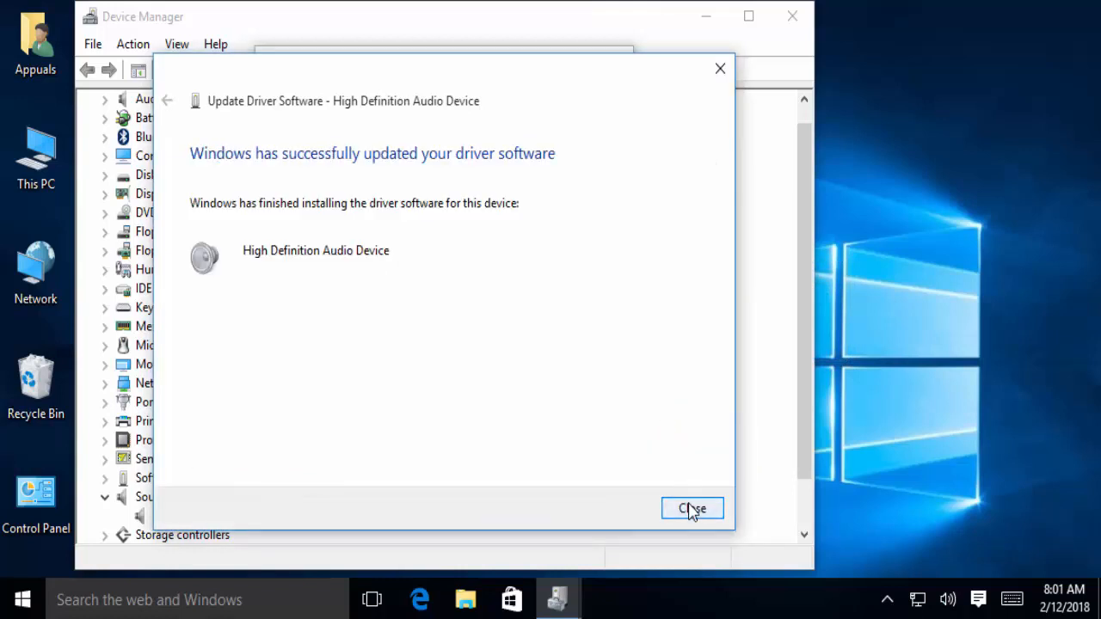
{"action": "left_click", "coordinate": [692, 510]}
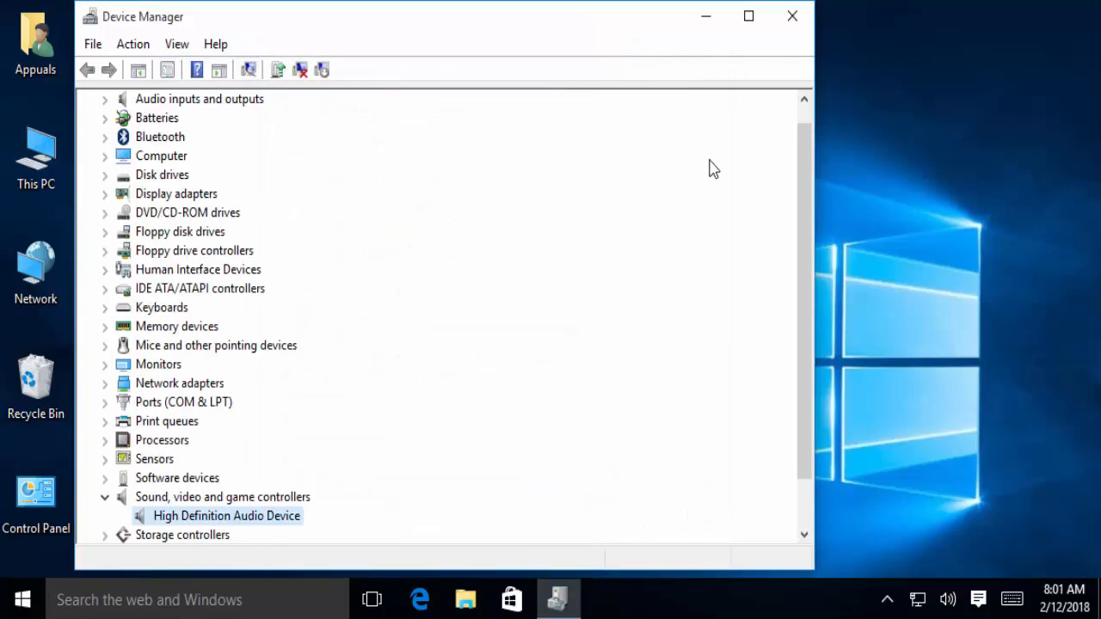
Close Device Manager and refresh the Windows 10 desktop from its context menu
{"action": "left_click", "coordinate": [791, 15]}
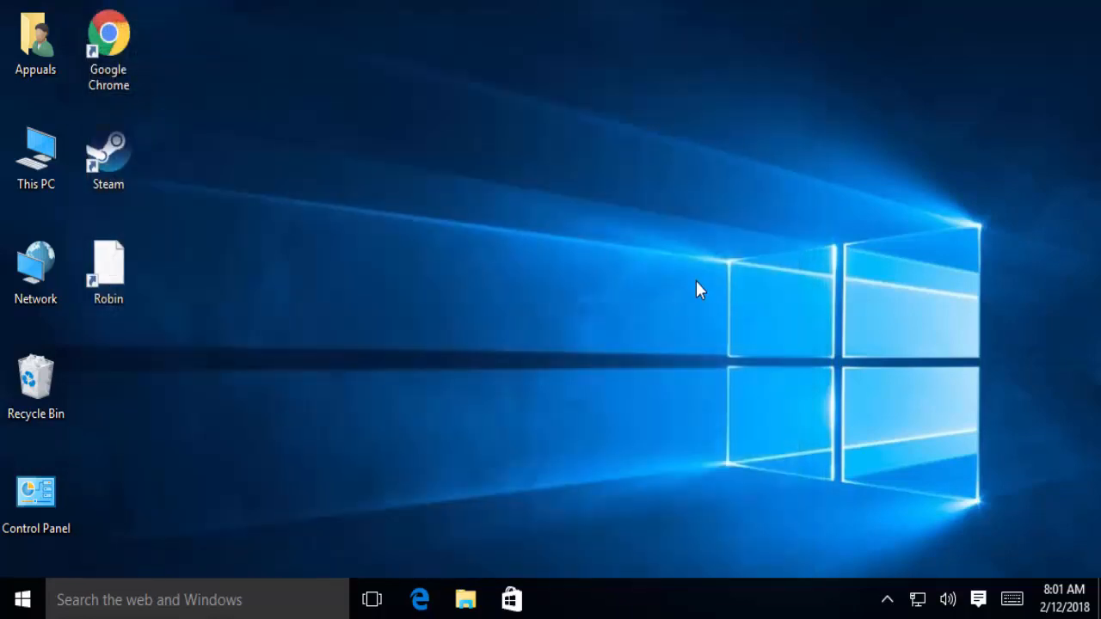
{"action": "right_click", "coordinate": [241, 181]}
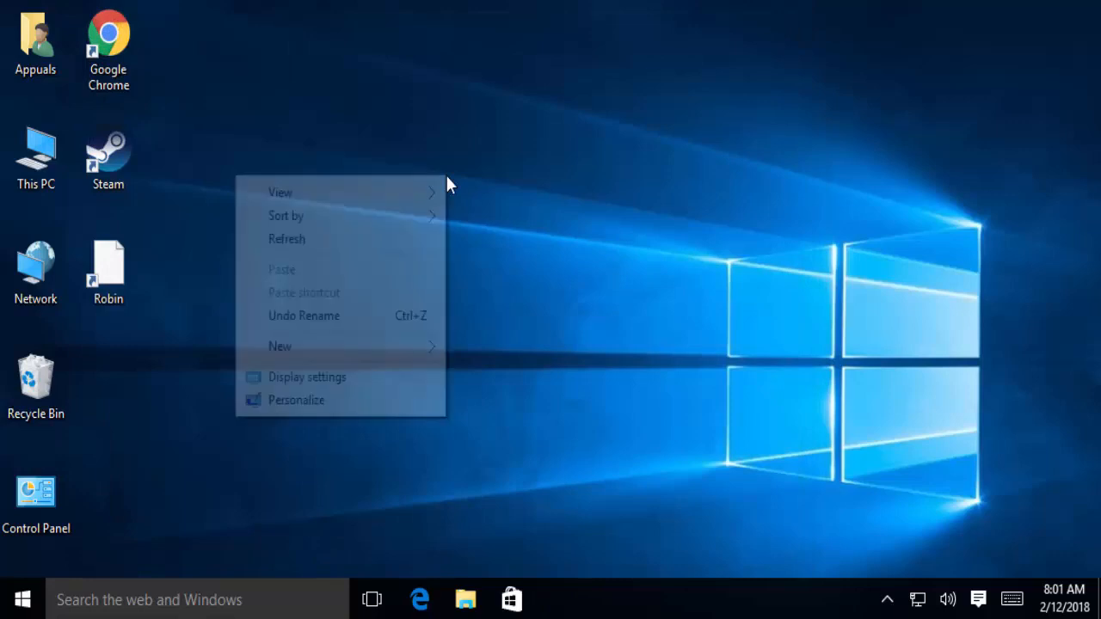
{"action": "left_click", "coordinate": [286, 239]}
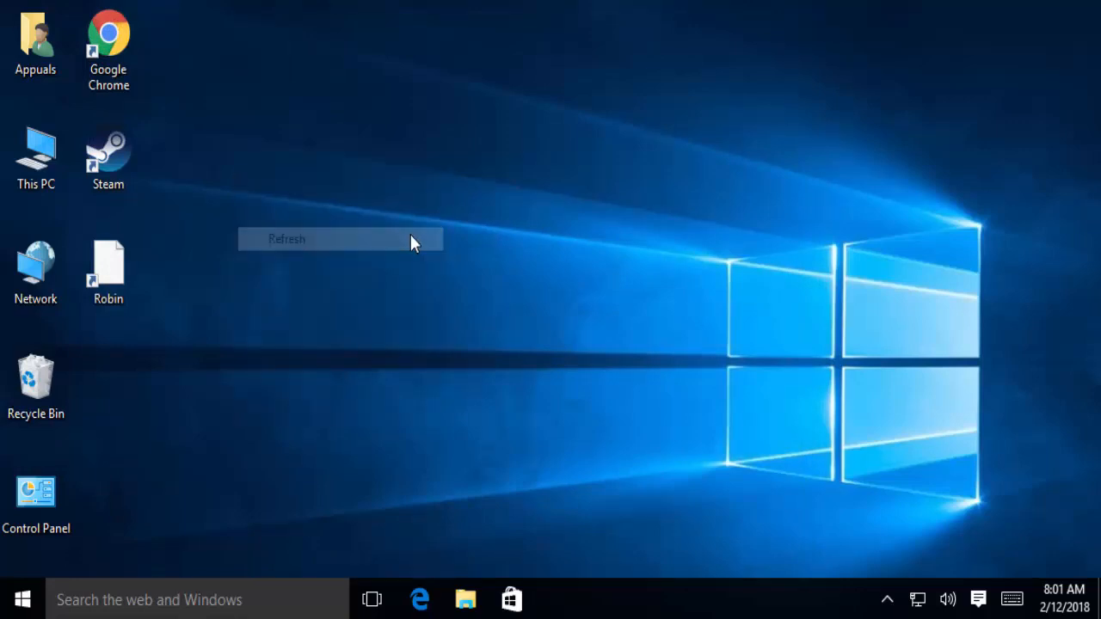
{"action": "left_click", "coordinate": [286, 239]}
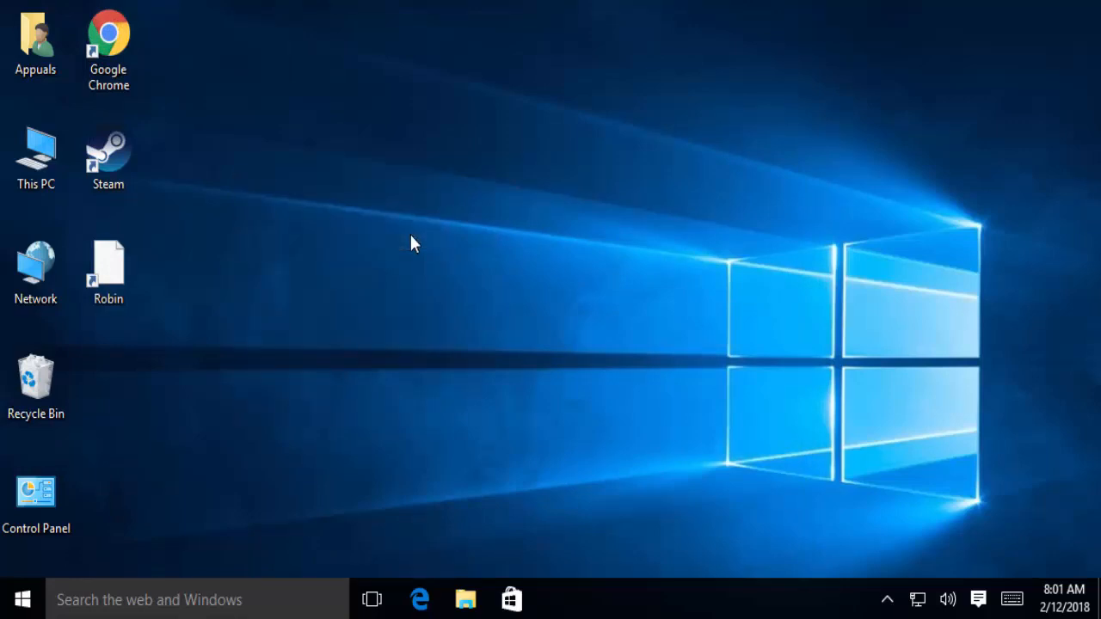